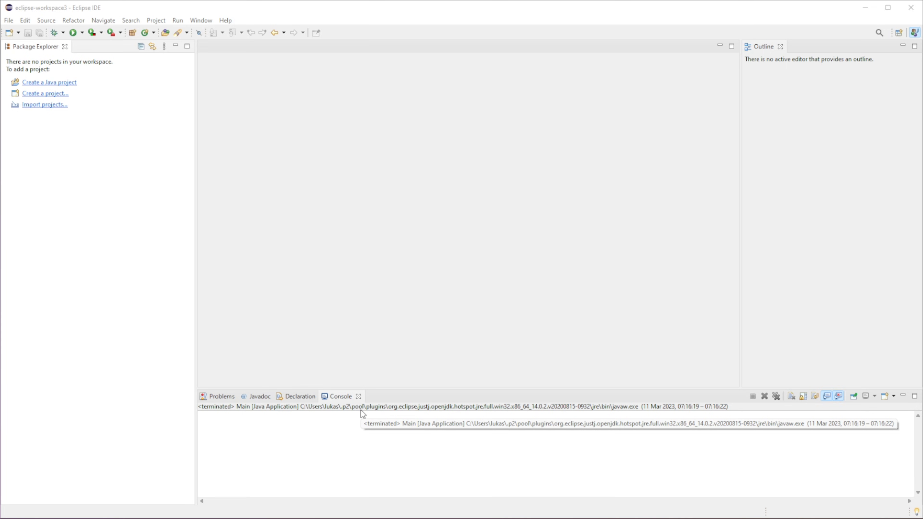
{"action": "mouse_move", "coordinate": [283, 111]}
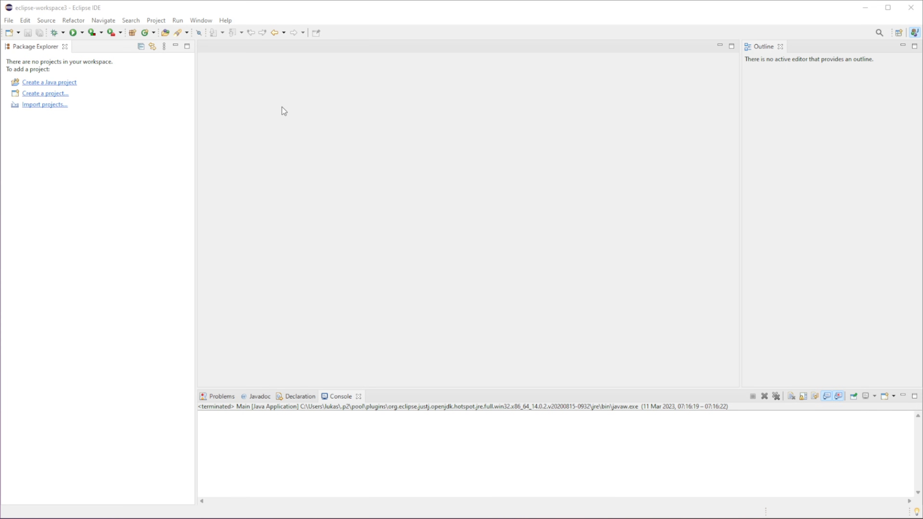
- Bring up the Eclipse Marketplace from the Help menu and view favourite solutions
{"action": "left_click", "coordinate": [225, 20]}
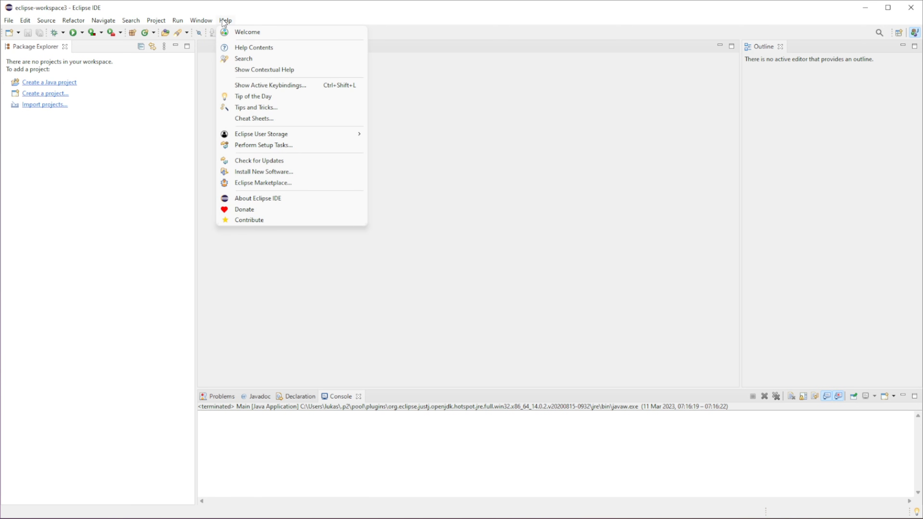
{"action": "mouse_move", "coordinate": [263, 183]}
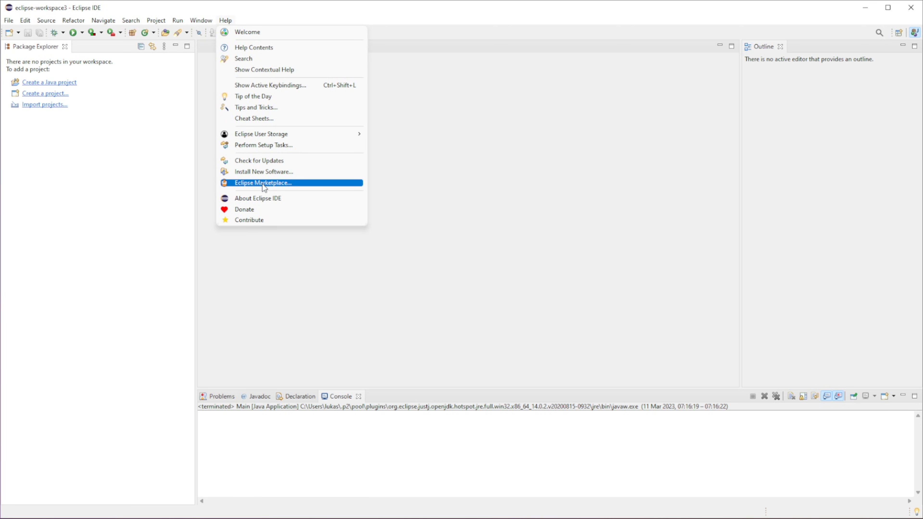
{"action": "left_click", "coordinate": [263, 183]}
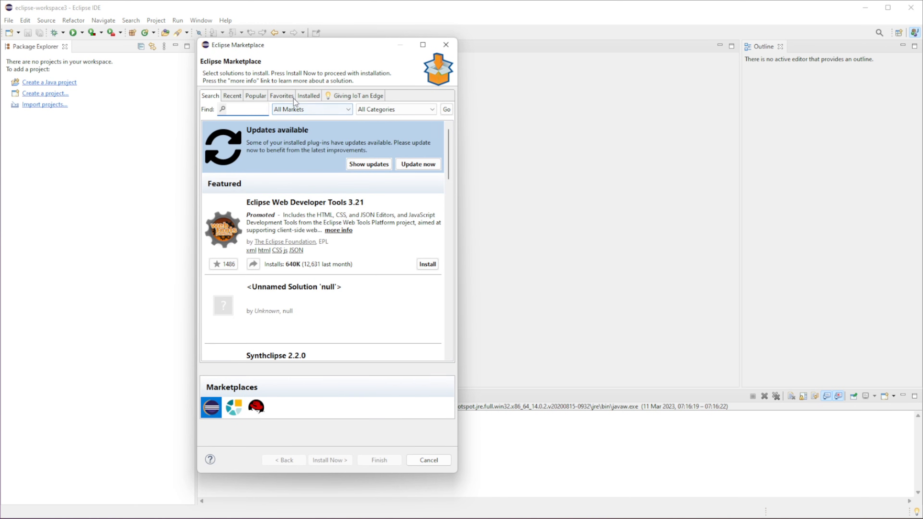
{"action": "left_click", "coordinate": [282, 95]}
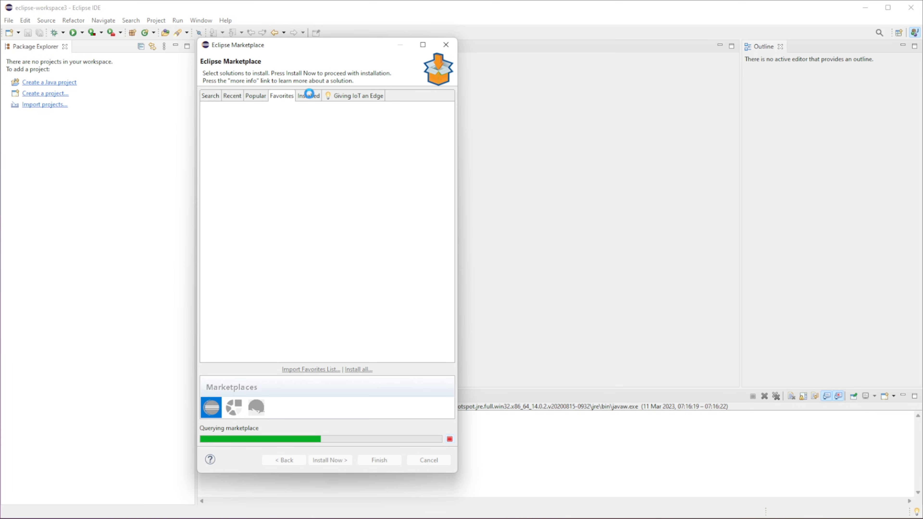
- Switch to the Installed list to confirm e(fx)clipse 3.8.0 is installed
{"action": "left_click", "coordinate": [281, 96]}
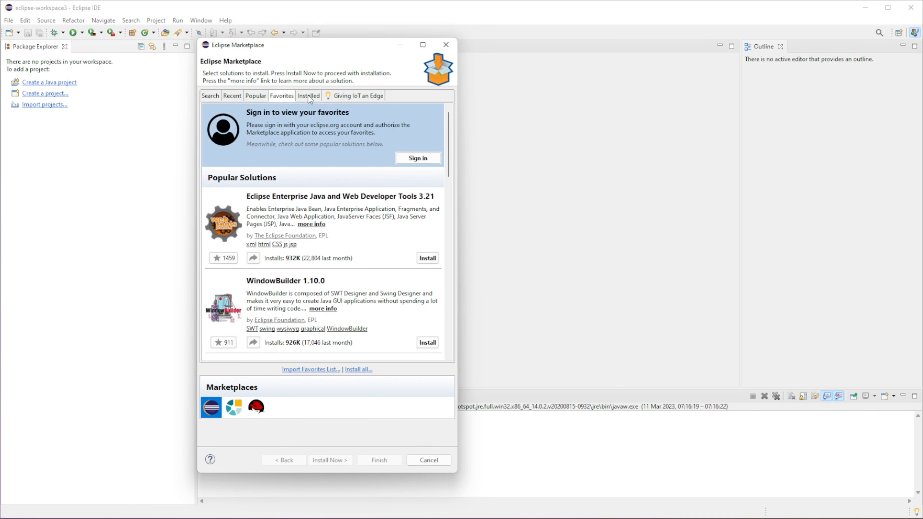
{"action": "left_click", "coordinate": [309, 95]}
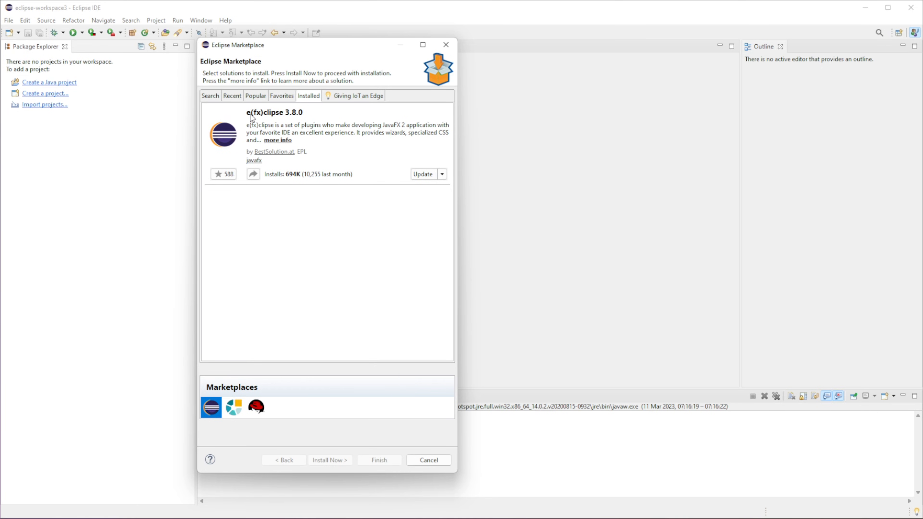
{"action": "mouse_move", "coordinate": [277, 118]}
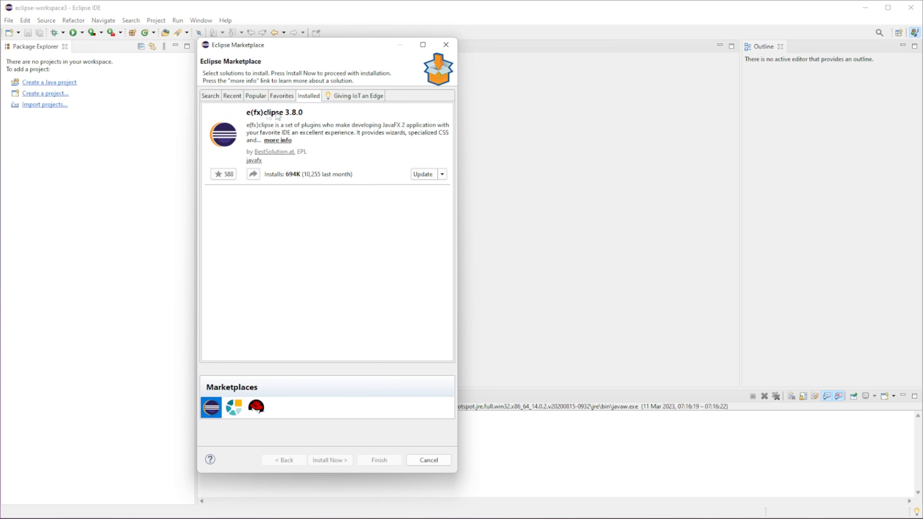
{"action": "mouse_move", "coordinate": [271, 159]}
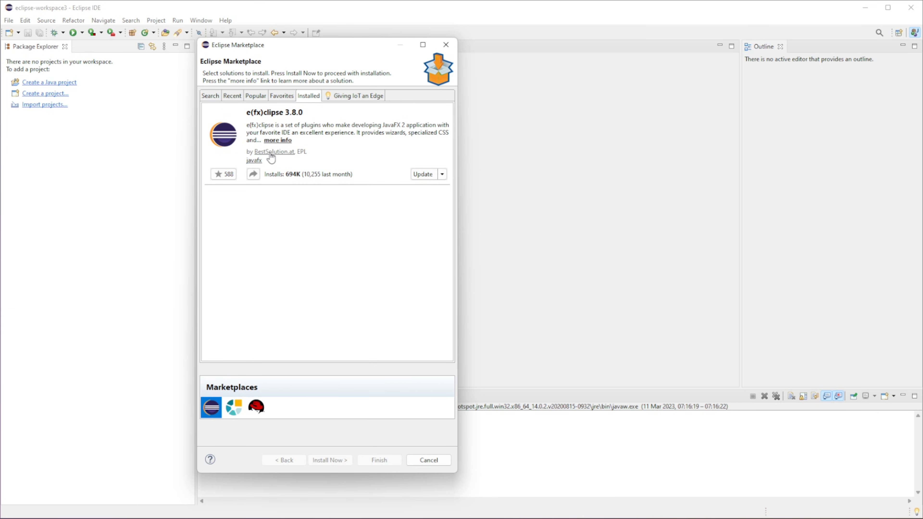
{"action": "left_click", "coordinate": [210, 95]}
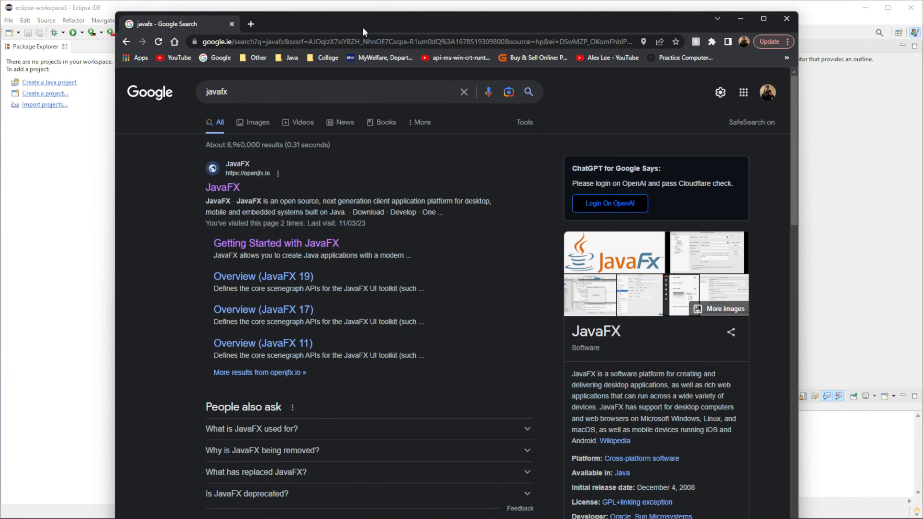
- Go from the Google results to the official OpenJFX JavaFX site and look it over
{"action": "left_click", "coordinate": [223, 187]}
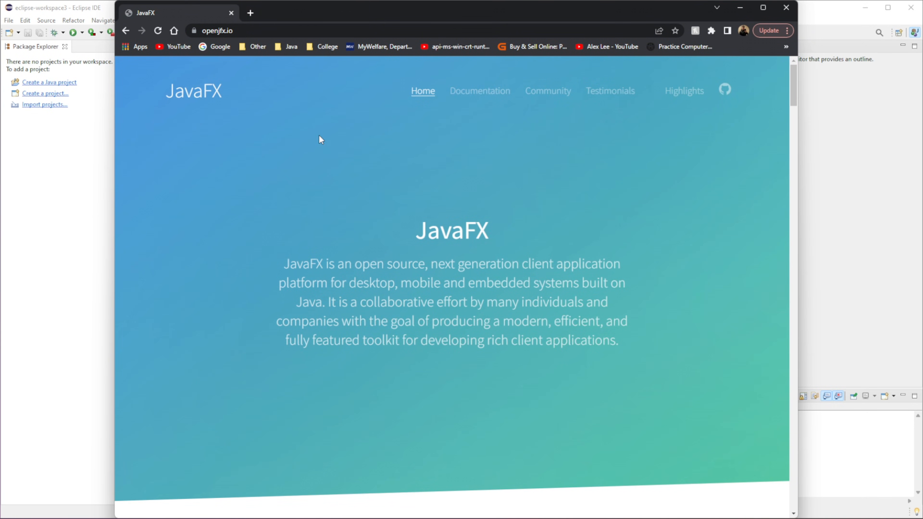
{"action": "scroll", "scroll_direction": "down", "scroll_amount": 3}
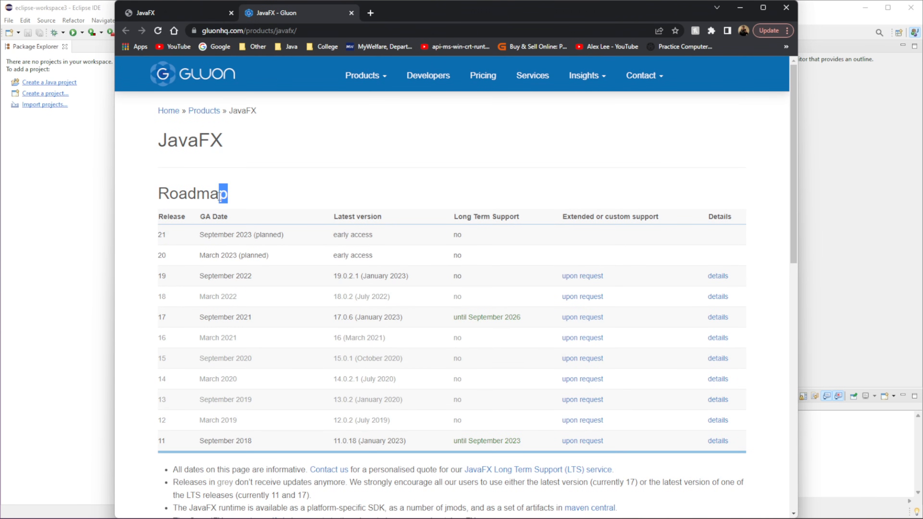
- In Gluon's Downloads list, start the JavaFX 19.0.2.1 SDK download for Windows x64
{"action": "scroll", "scroll_direction": "down", "scroll_amount": 3}
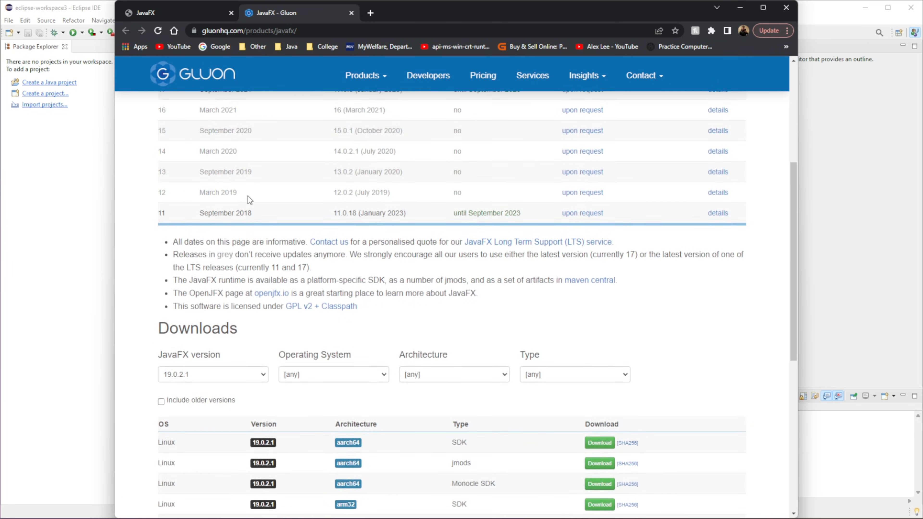
{"action": "scroll", "scroll_direction": "down", "scroll_amount": 3}
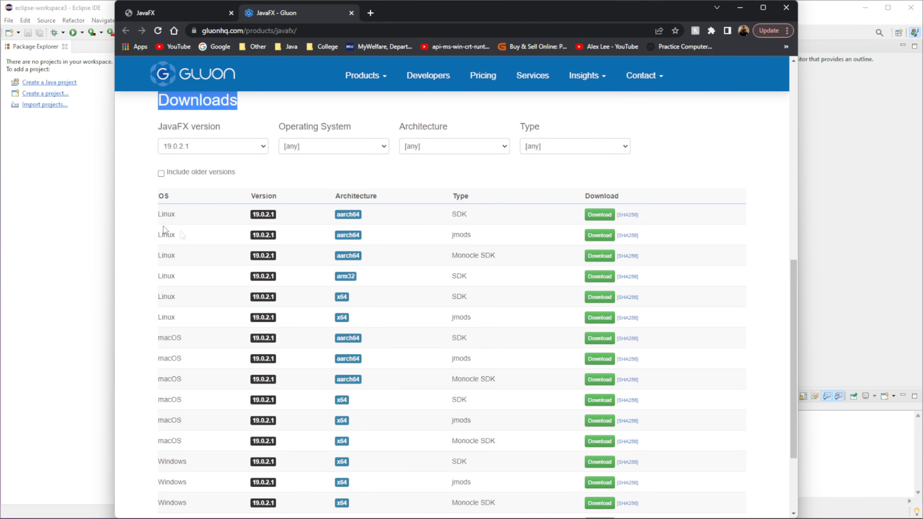
{"action": "scroll", "scroll_direction": "down", "scroll_amount": 3}
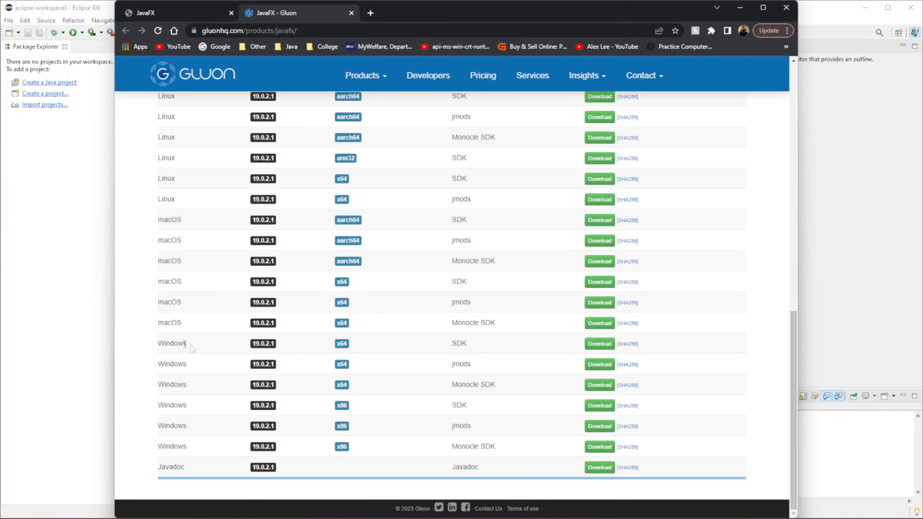
{"action": "mouse_move", "coordinate": [451, 343]}
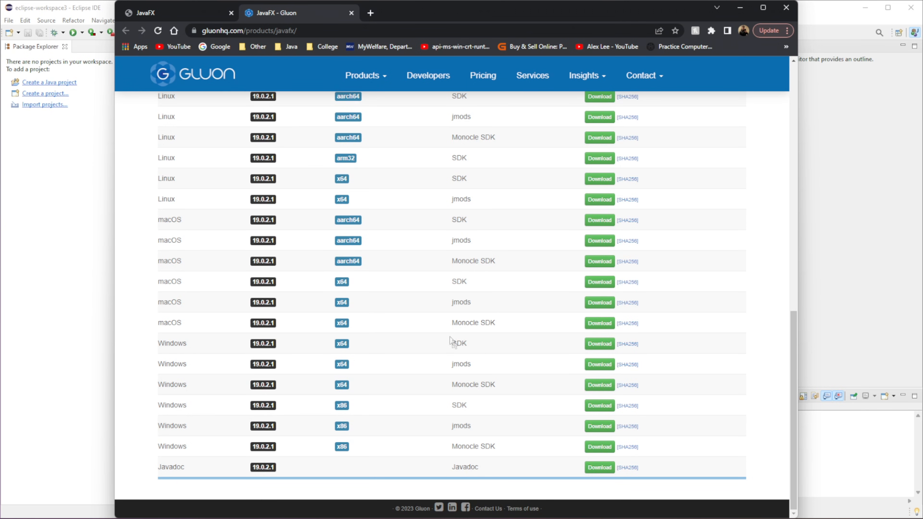
{"action": "double_click", "coordinate": [461, 364]}
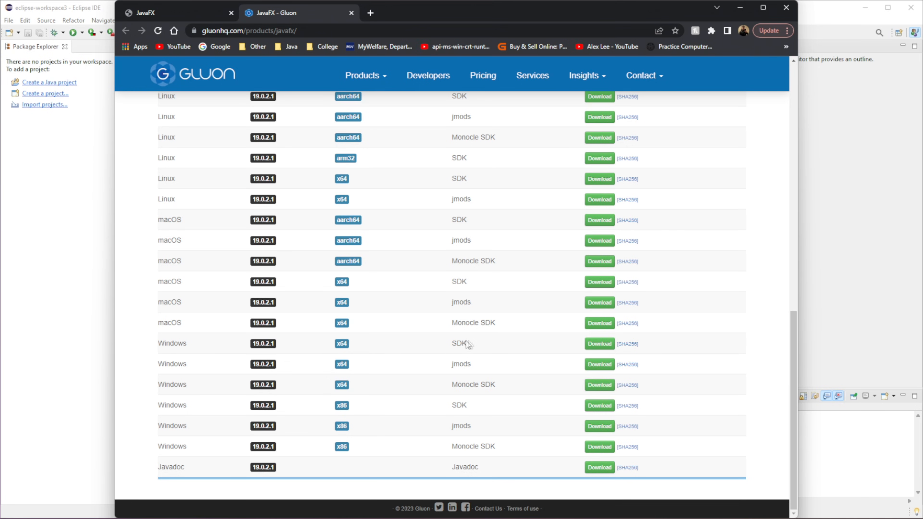
{"action": "double_click", "coordinate": [459, 343]}
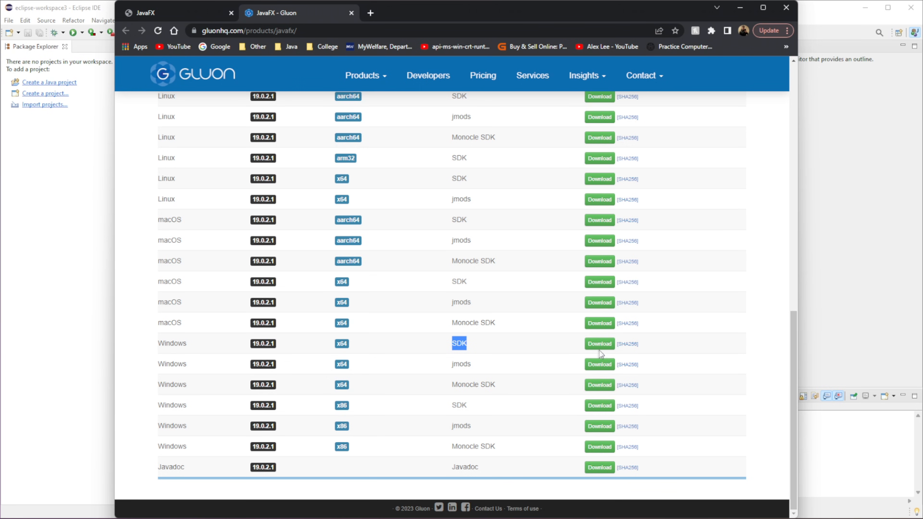
{"action": "left_click", "coordinate": [599, 344]}
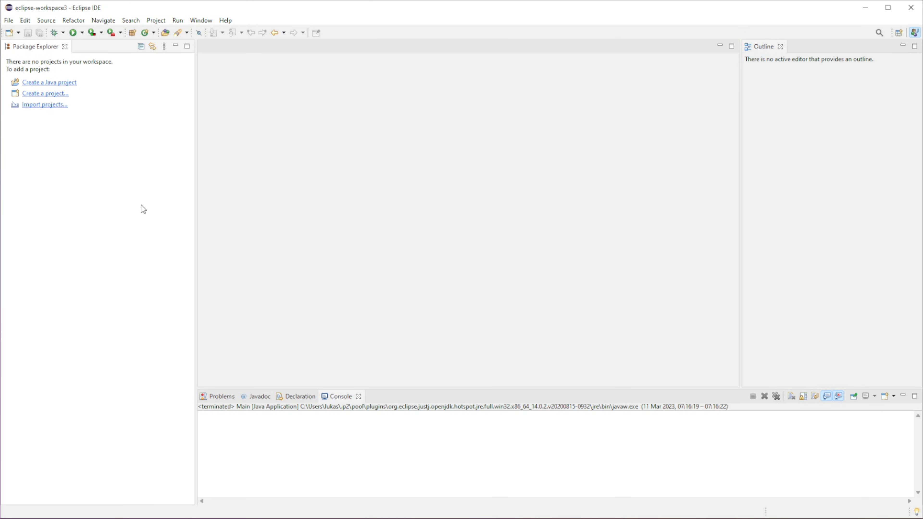
- Reach the Java > Build Path > User Libraries page in Preferences
{"action": "left_click", "coordinate": [201, 20]}
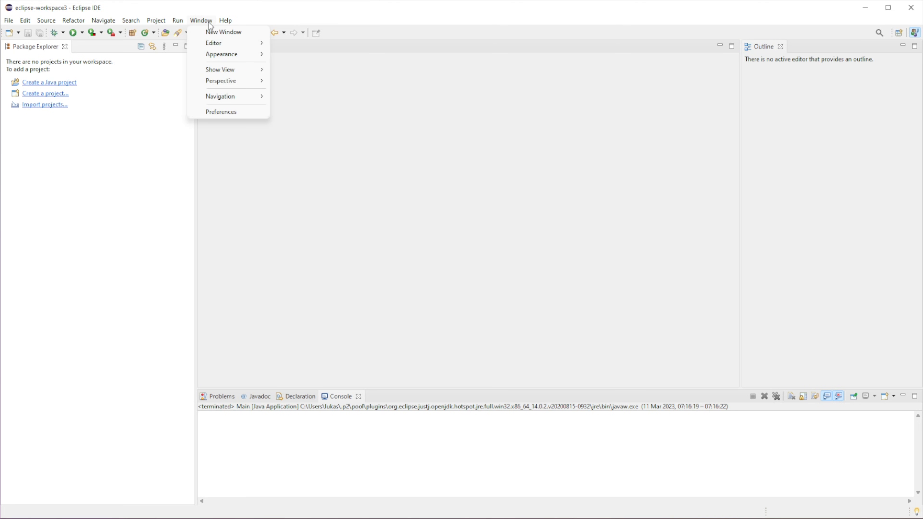
{"action": "left_click", "coordinate": [221, 112]}
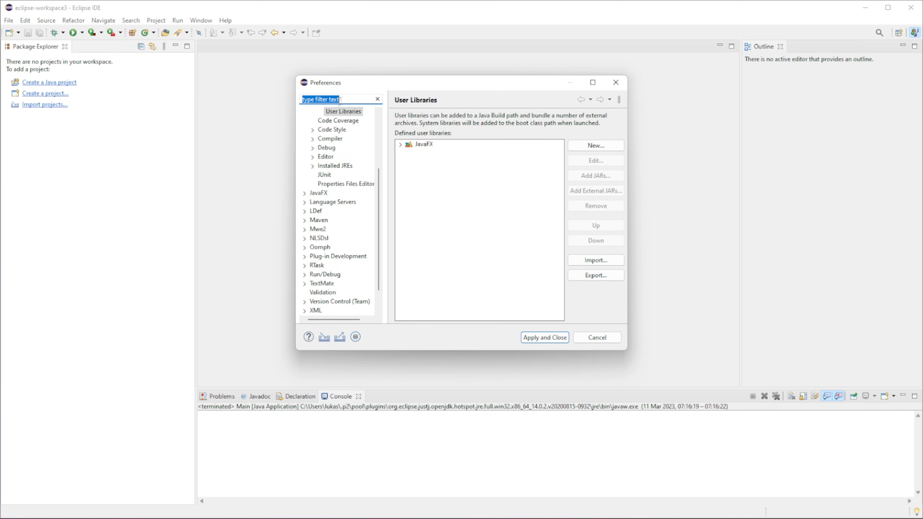
{"action": "left_click", "coordinate": [315, 165]}
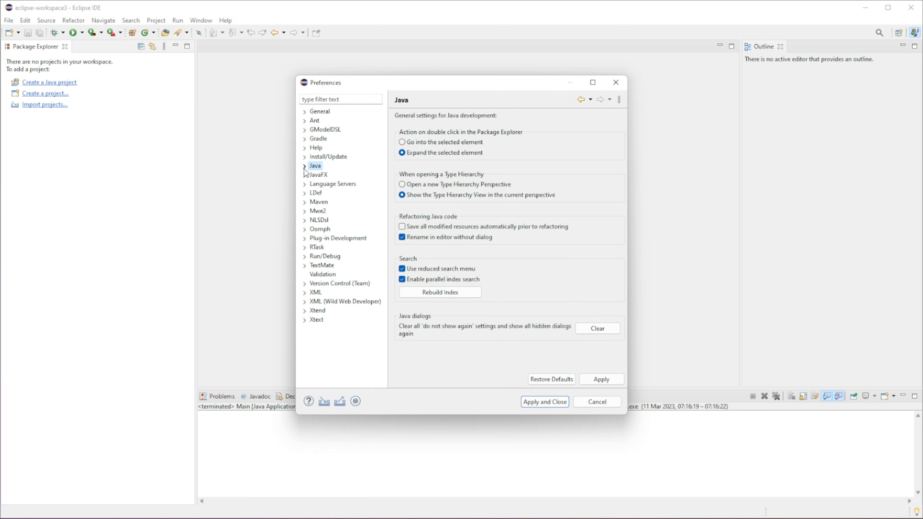
{"action": "left_click", "coordinate": [305, 166]}
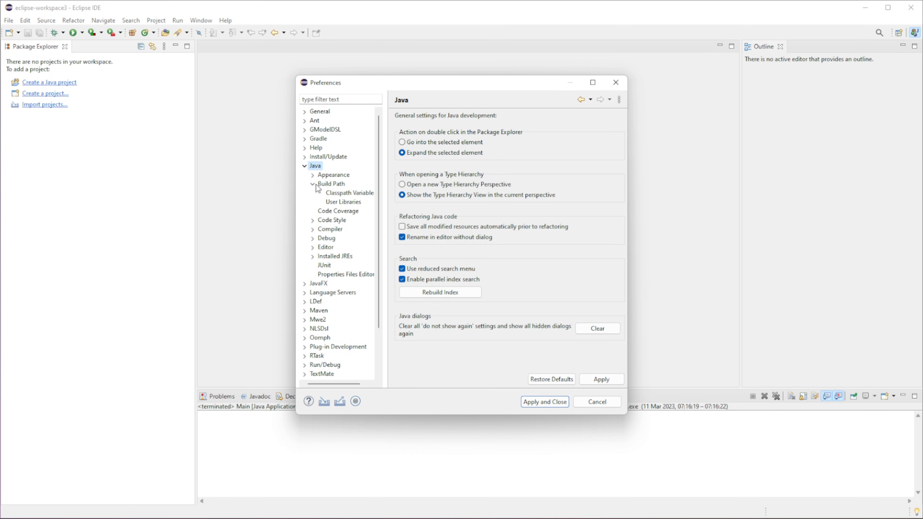
{"action": "left_click", "coordinate": [344, 202]}
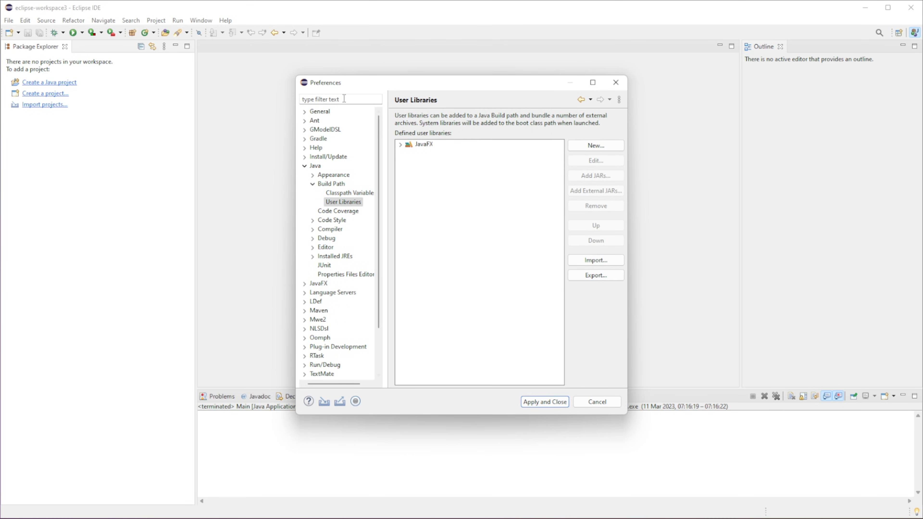
- Remove the existing JavaFX user library so none remain defined
{"action": "left_click", "coordinate": [340, 99]}
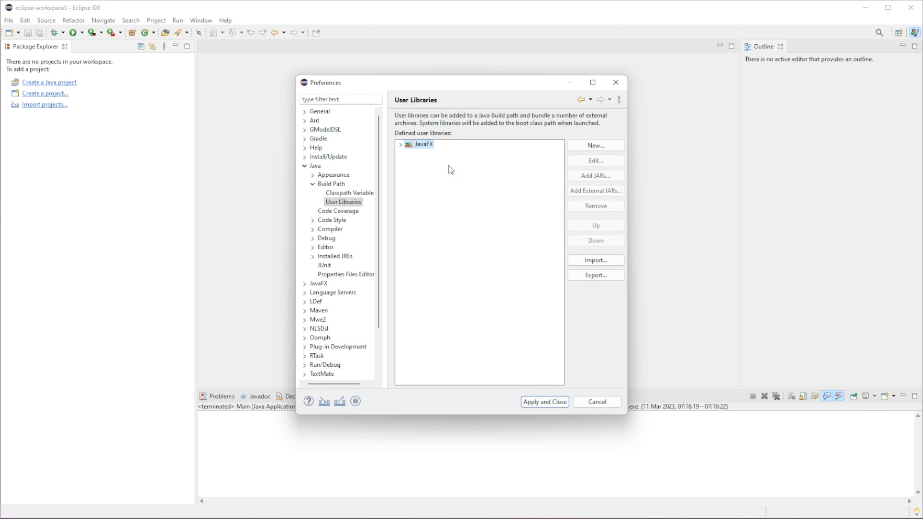
{"action": "left_click", "coordinate": [595, 205]}
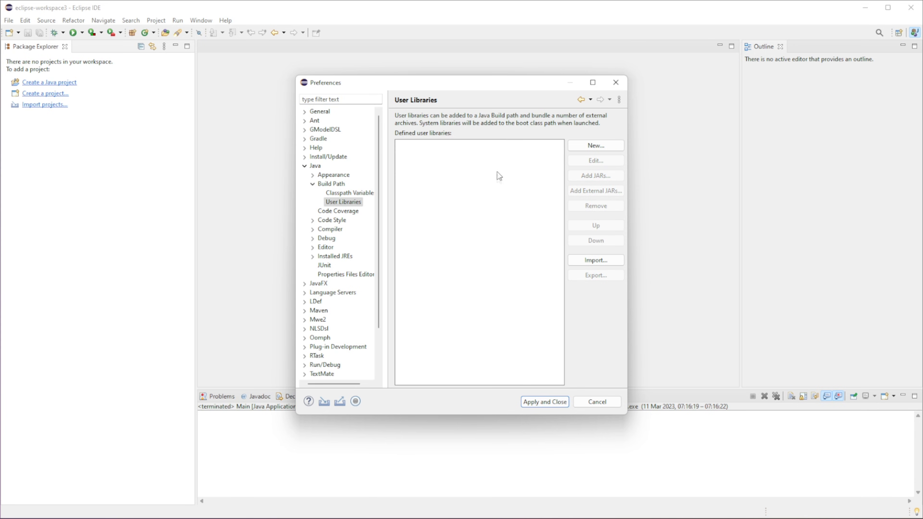
- Create a new, empty user library named JavaFX
{"action": "left_click", "coordinate": [594, 145]}
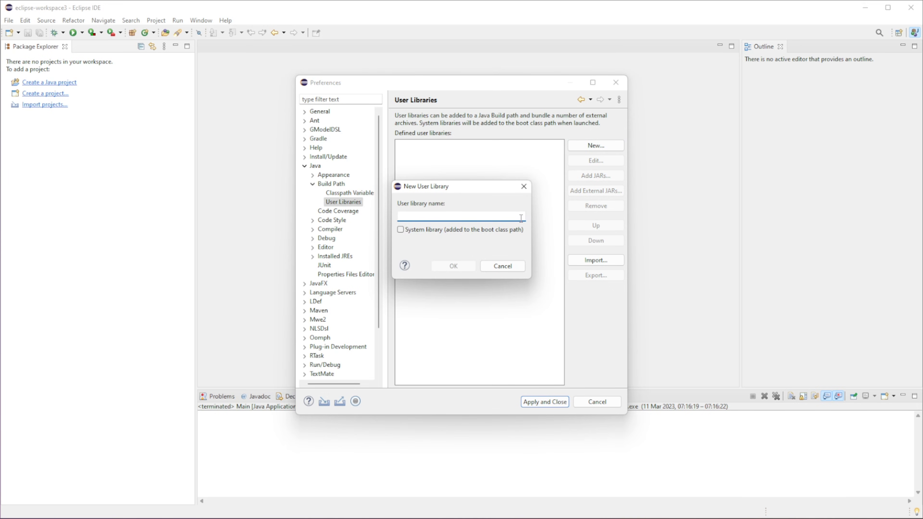
{"action": "type", "text": "Java"}
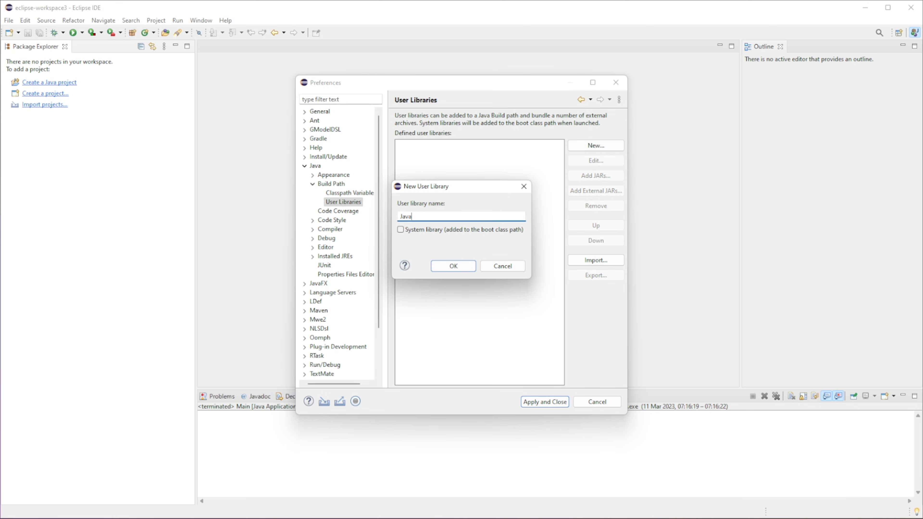
{"action": "type", "text": "FX"}
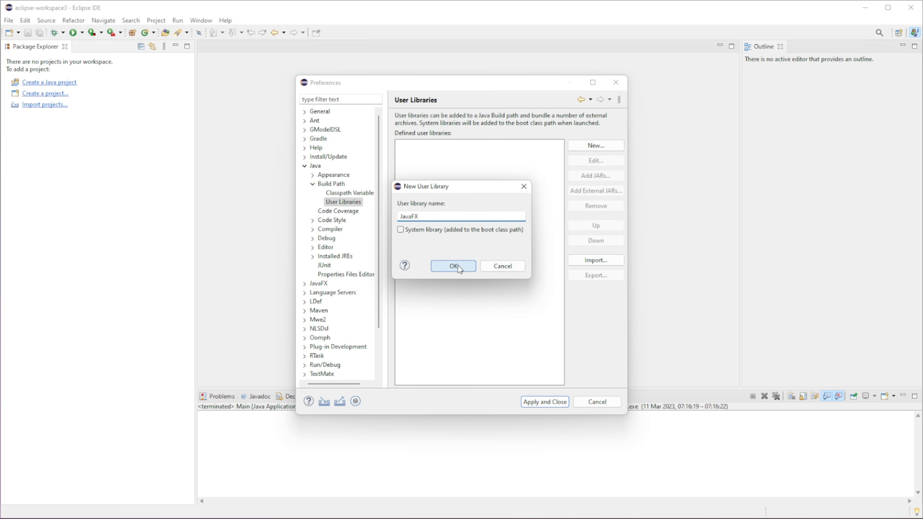
{"action": "left_click", "coordinate": [453, 265]}
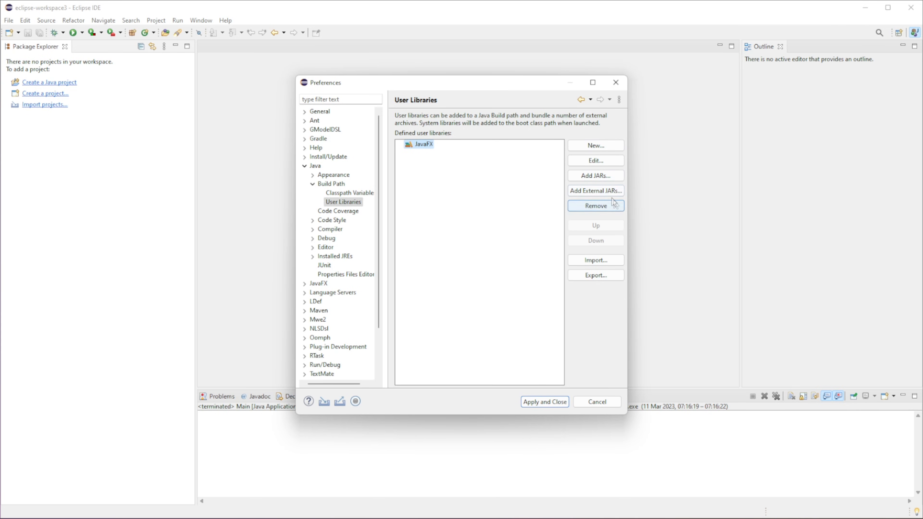
- Add all JAR files from javafx-sdk-18.0.1\lib as external JARs to the JavaFX library
{"action": "left_click", "coordinate": [595, 190]}
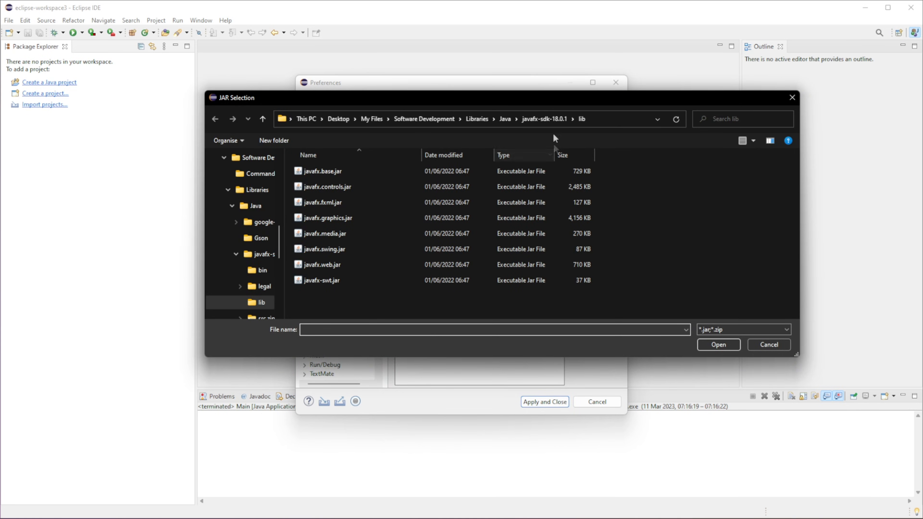
{"action": "left_click", "coordinate": [263, 119]}
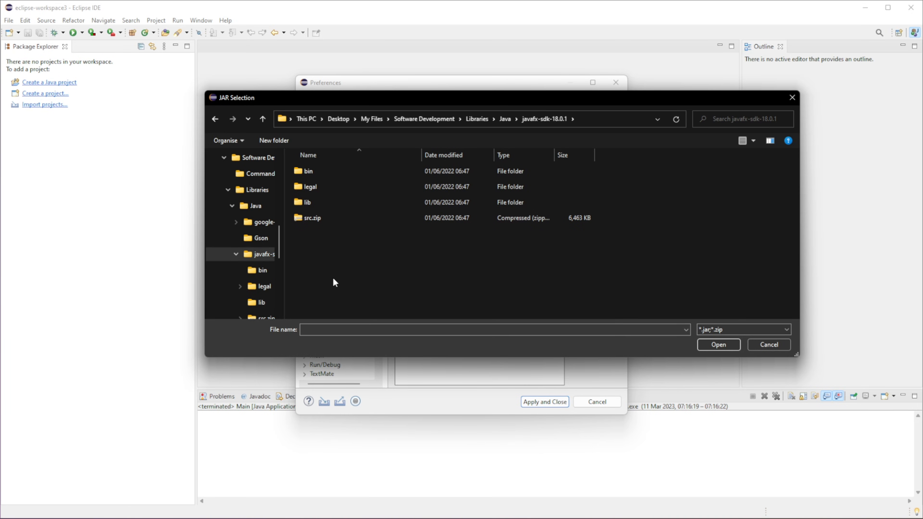
{"action": "double_click", "coordinate": [304, 202]}
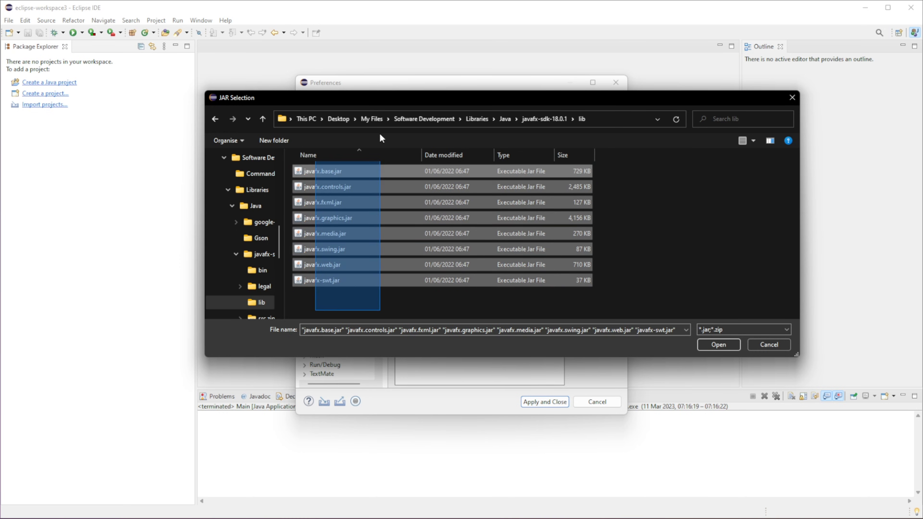
{"action": "left_click", "coordinate": [718, 345]}
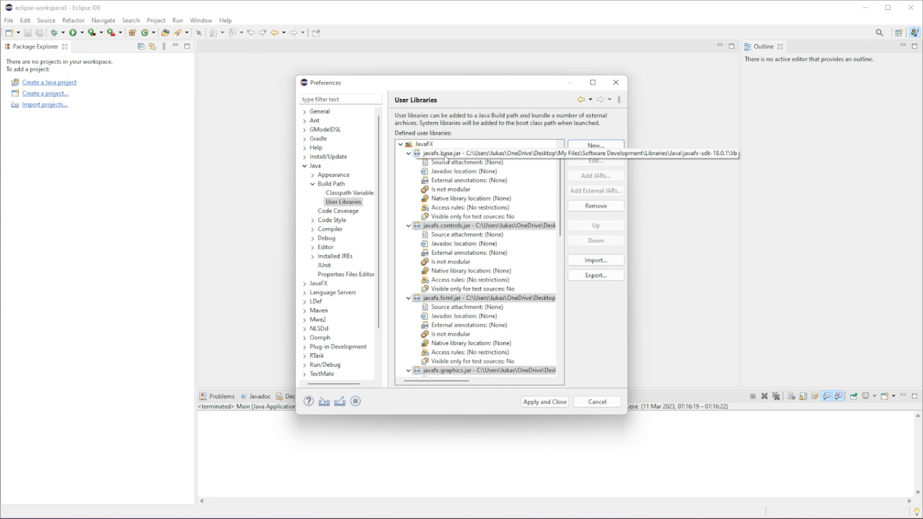
{"action": "scroll", "scroll_direction": "down", "scroll_amount": 3}
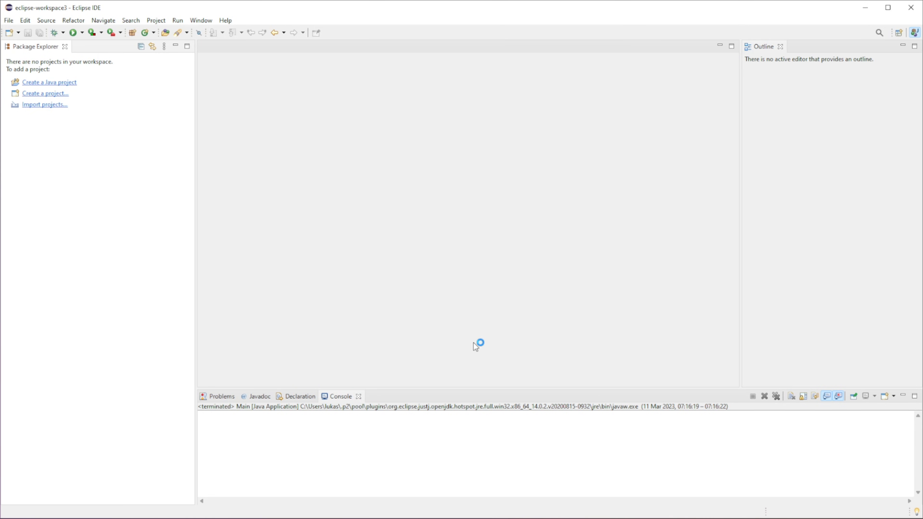
{"action": "mouse_move", "coordinate": [11, 23]}
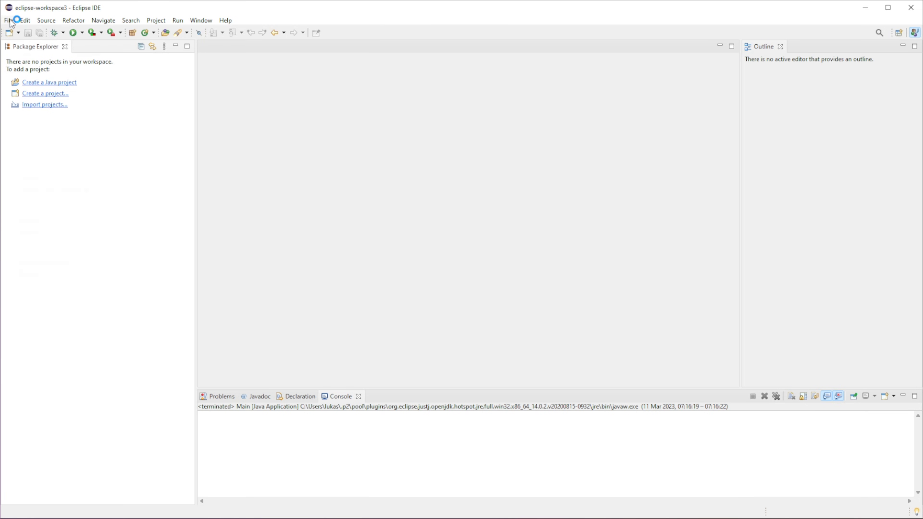
- Show the Select a wizard dialog via File > New > Other
{"action": "left_click", "coordinate": [9, 20]}
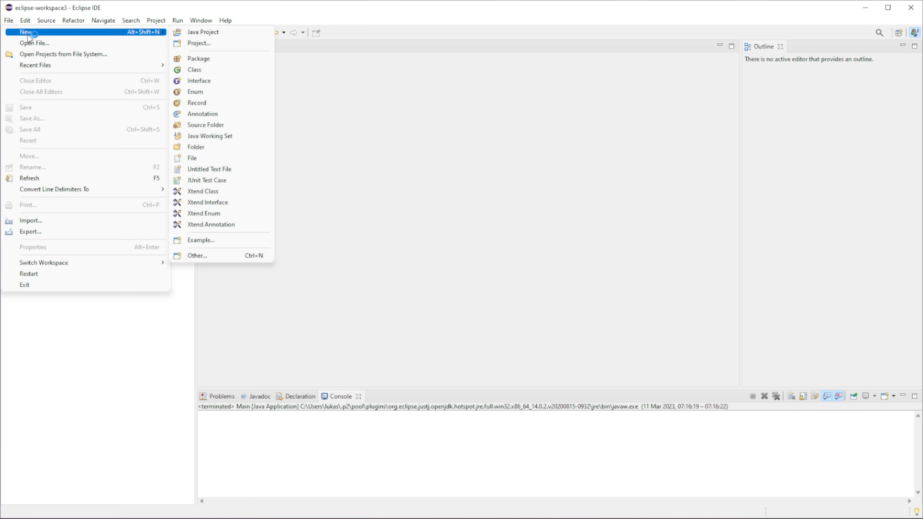
{"action": "mouse_move", "coordinate": [211, 225]}
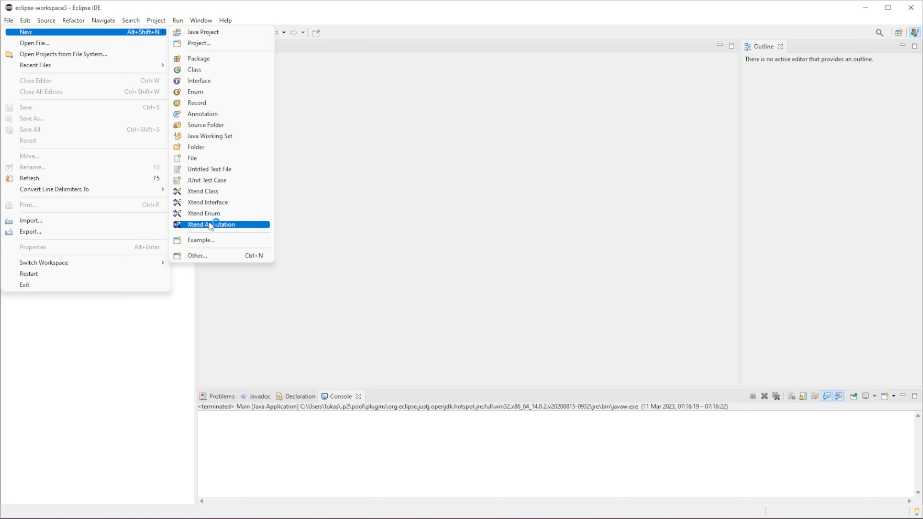
{"action": "mouse_move", "coordinate": [211, 230]}
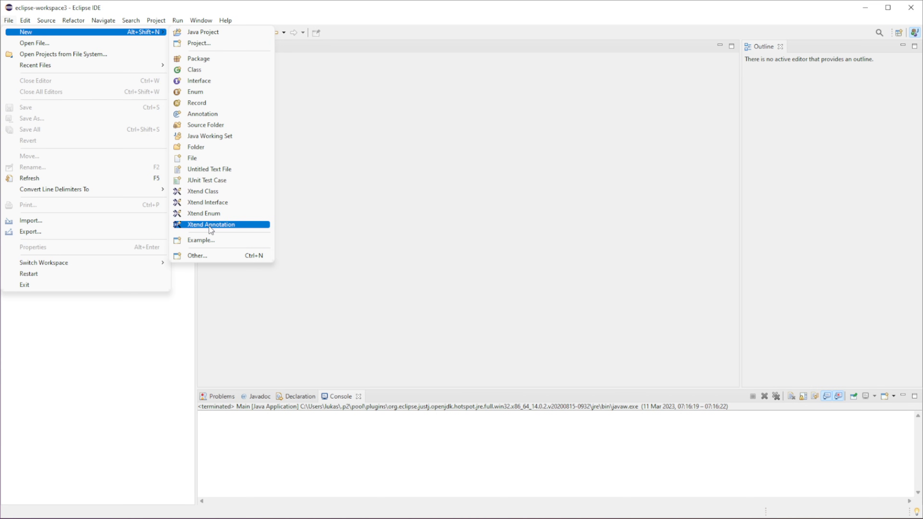
{"action": "mouse_move", "coordinate": [218, 255]}
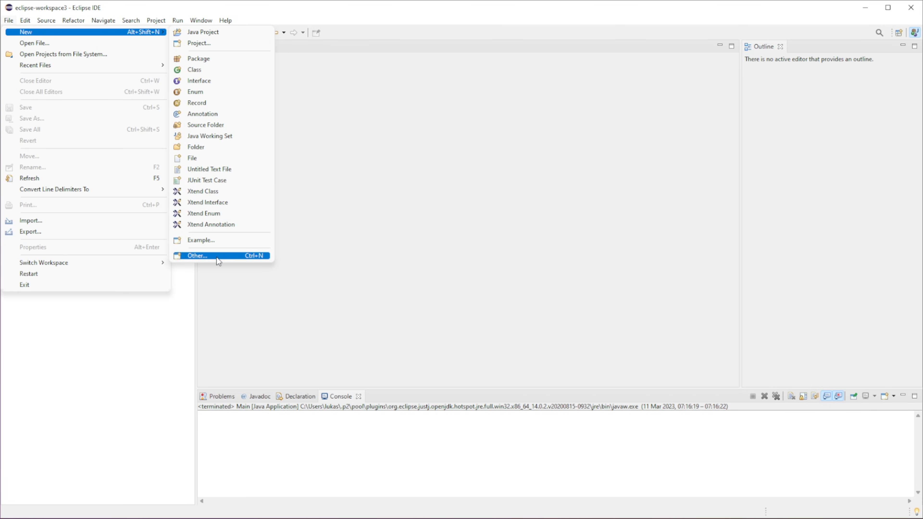
{"action": "left_click", "coordinate": [197, 255]}
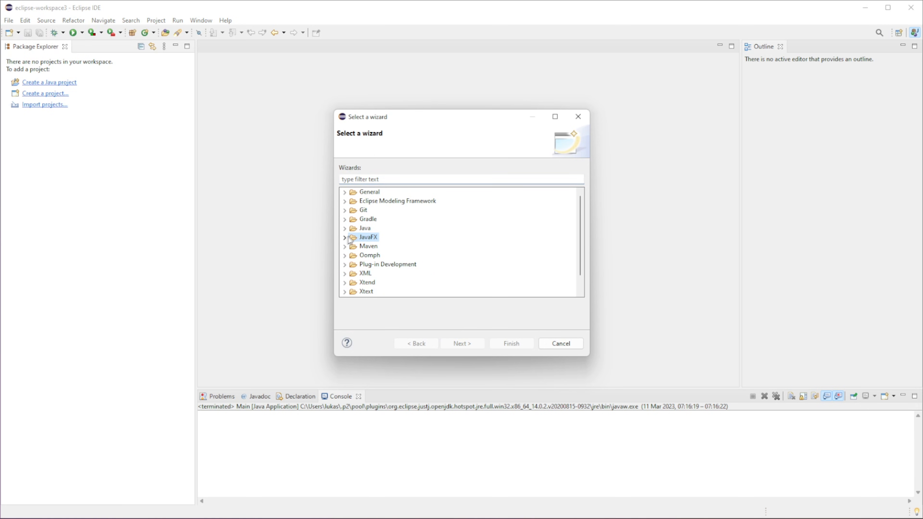
- Create a JavaFX Project named Project with the JavaFX wizard
{"action": "left_click", "coordinate": [345, 238]}
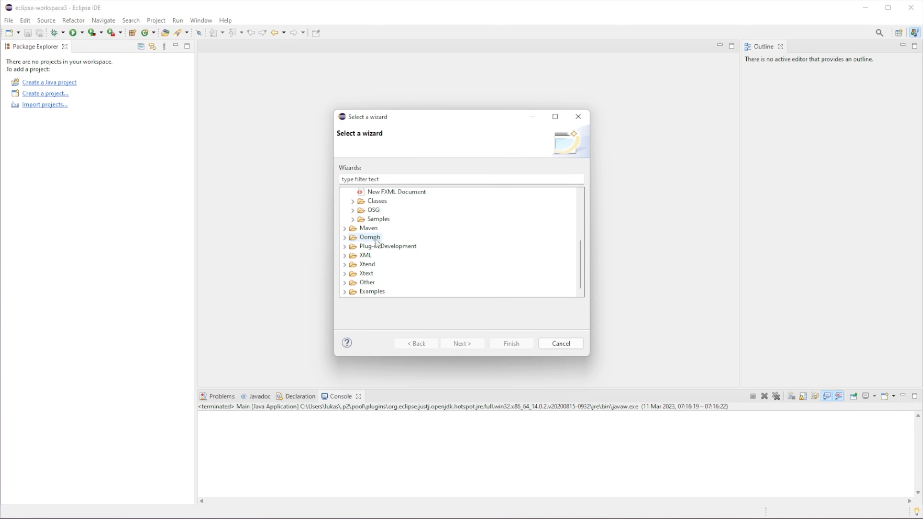
{"action": "left_click", "coordinate": [395, 264]}
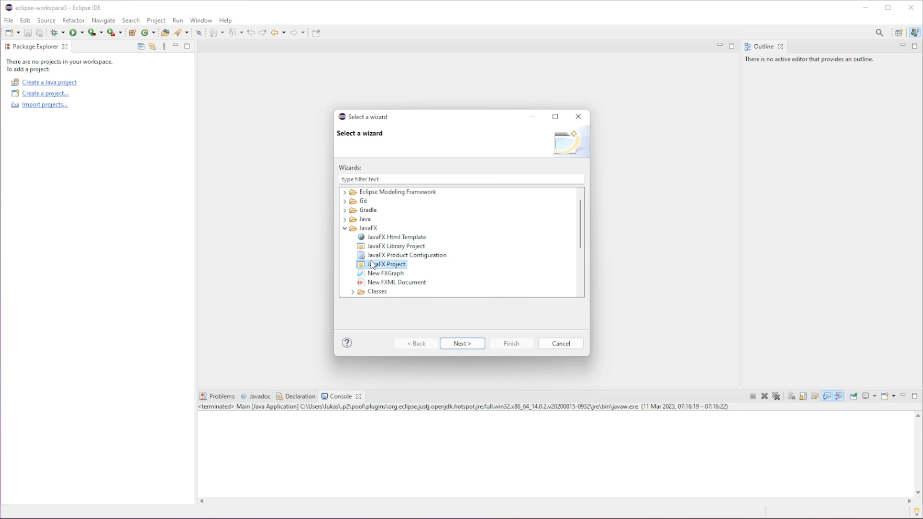
{"action": "left_click", "coordinate": [462, 344]}
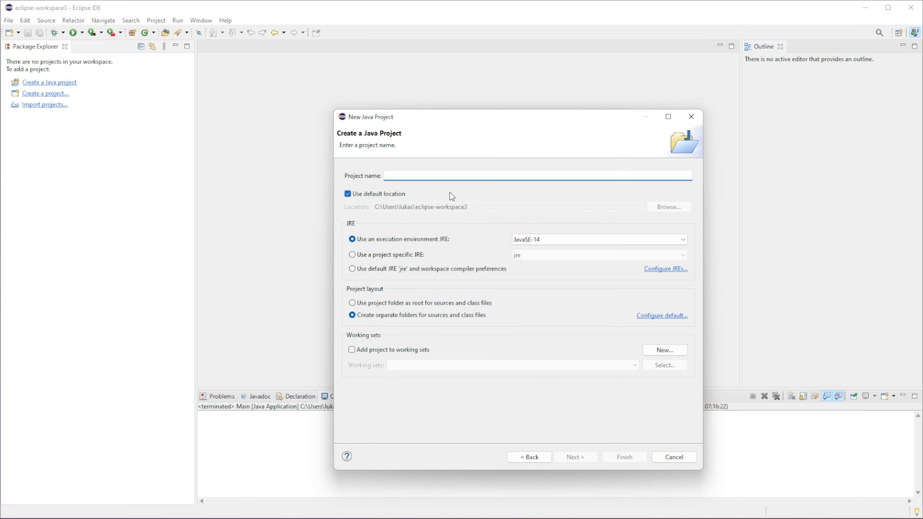
{"action": "type", "text": "Project"}
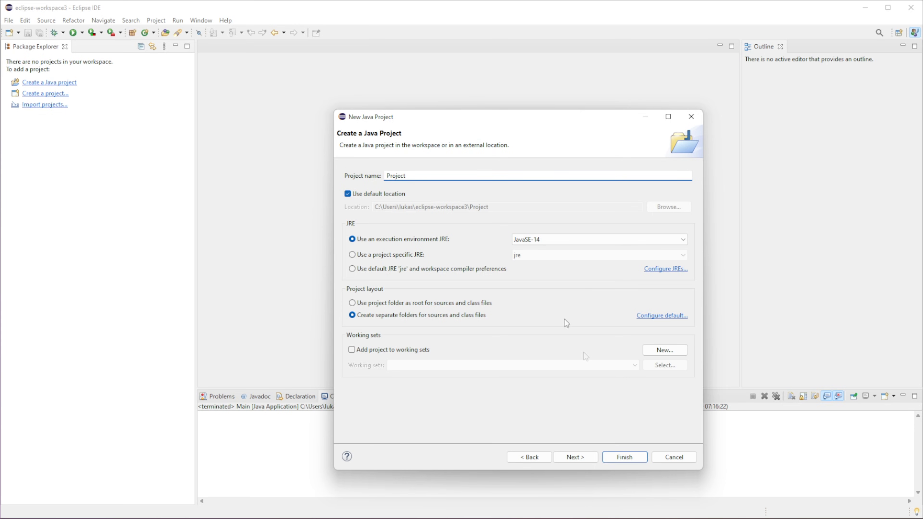
{"action": "left_click", "coordinate": [623, 457]}
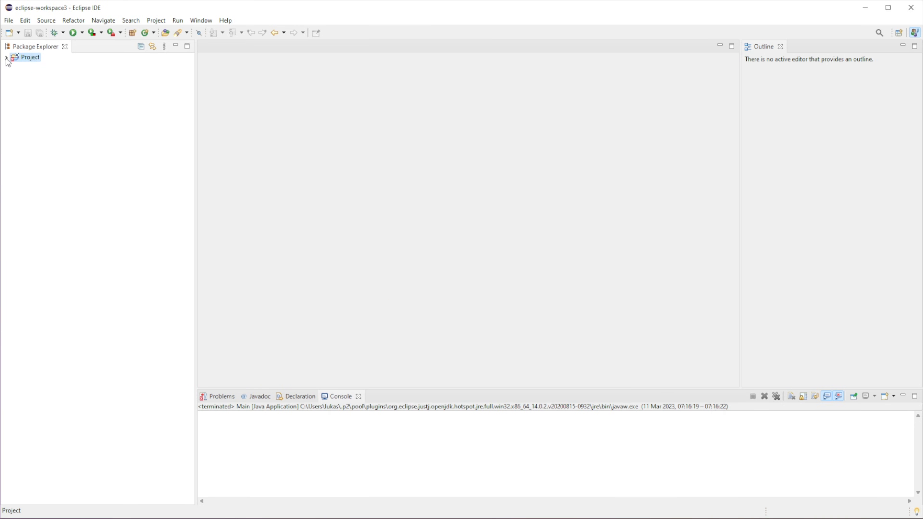
- Expand Project's application package, open Main.java, and select module-info.java for deletion
{"action": "left_click", "coordinate": [6, 57]}
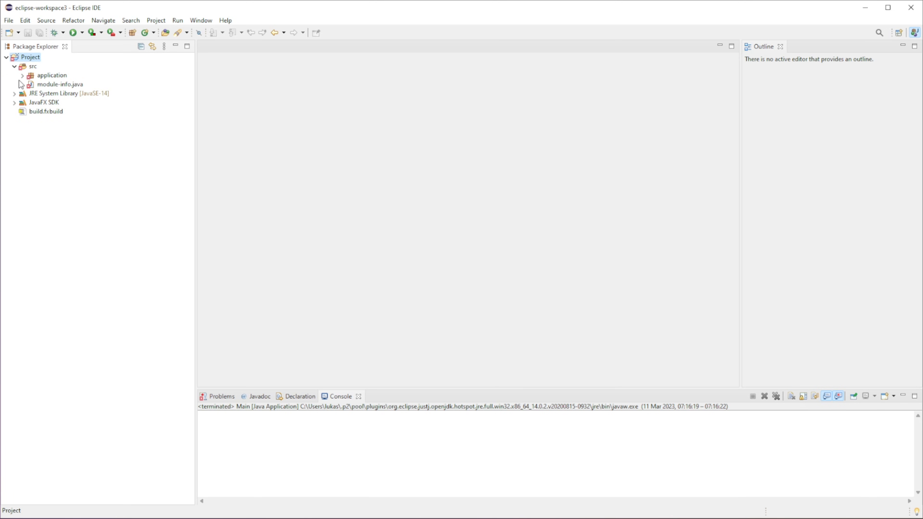
{"action": "left_click", "coordinate": [52, 76]}
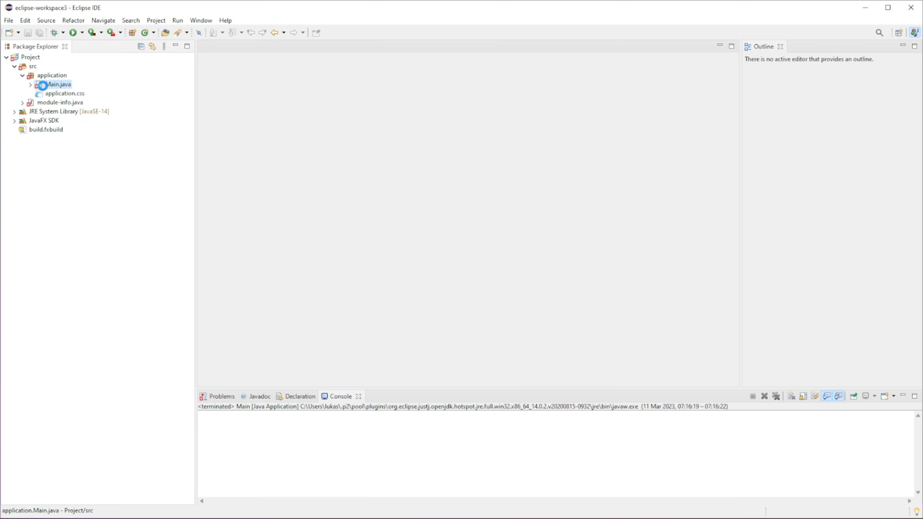
{"action": "double_click", "coordinate": [58, 84]}
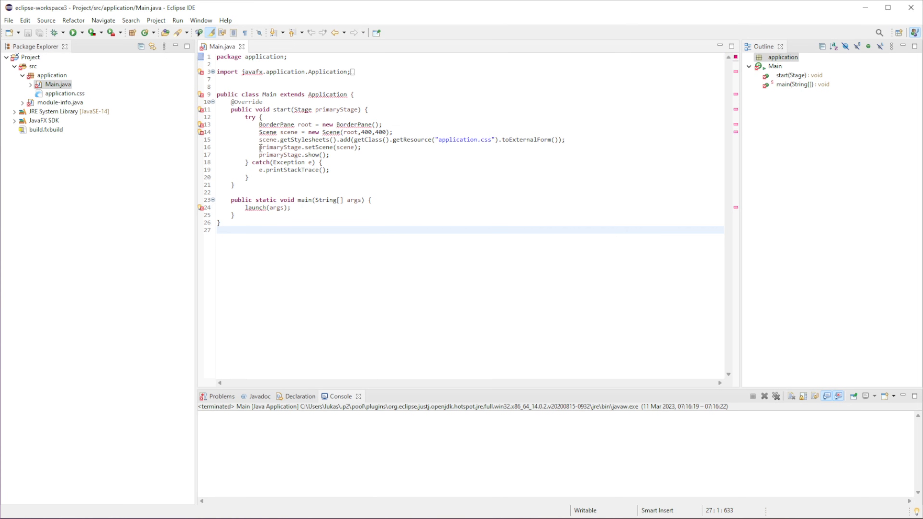
{"action": "mouse_move", "coordinate": [137, 226]}
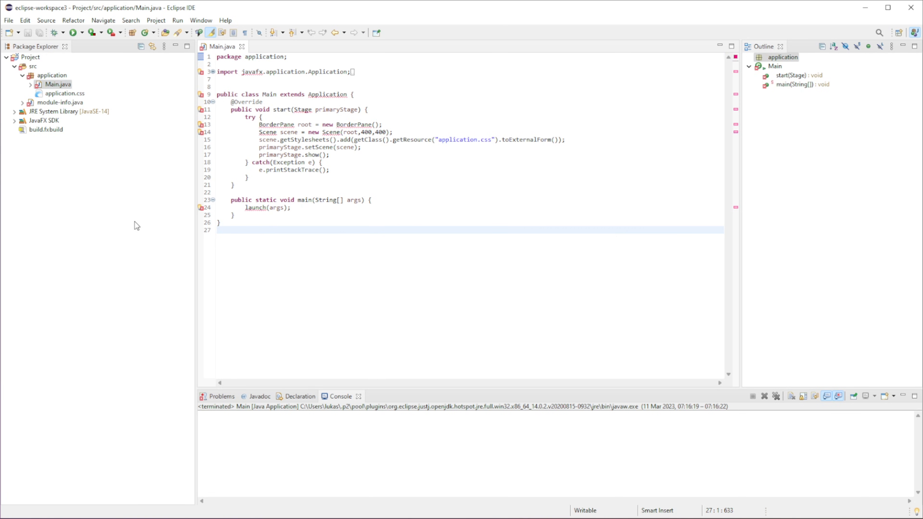
{"action": "mouse_move", "coordinate": [130, 223]}
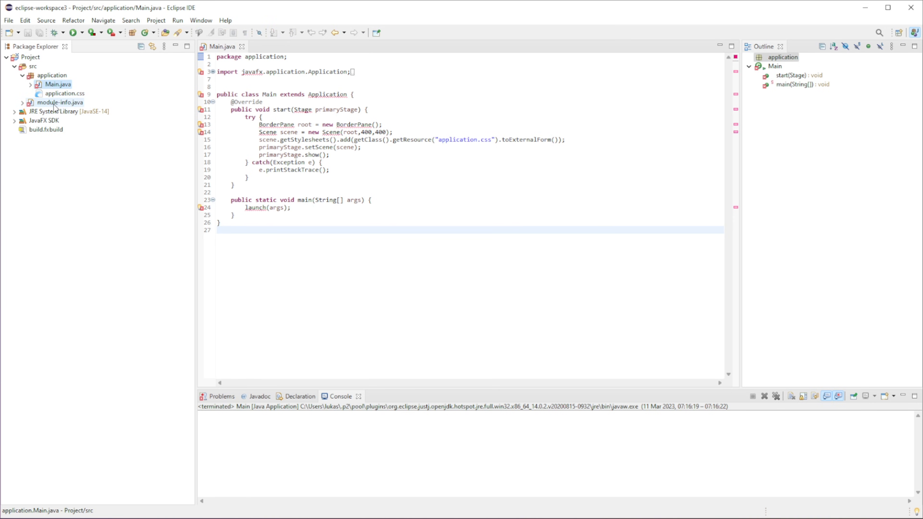
{"action": "left_click", "coordinate": [60, 102]}
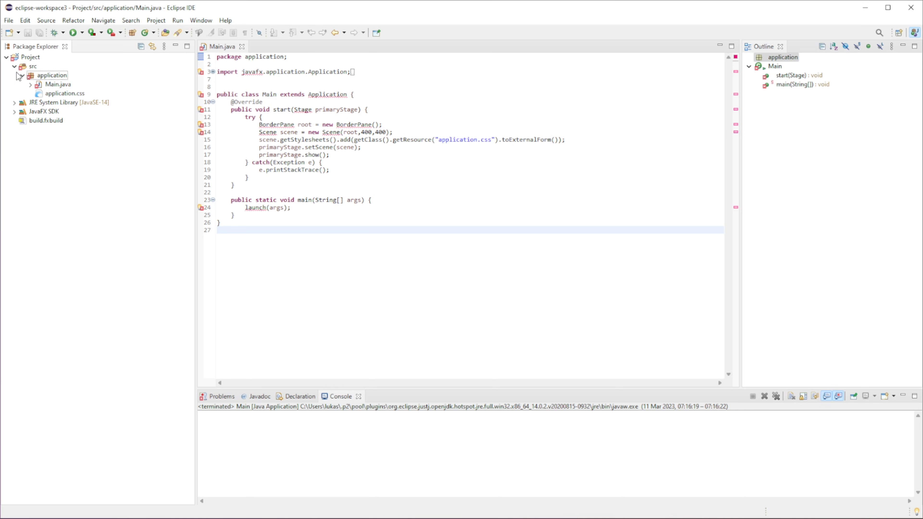
- In Project's Java Build Path Libraries, target the Classpath and choose to add a User Library
{"action": "right_click", "coordinate": [29, 57]}
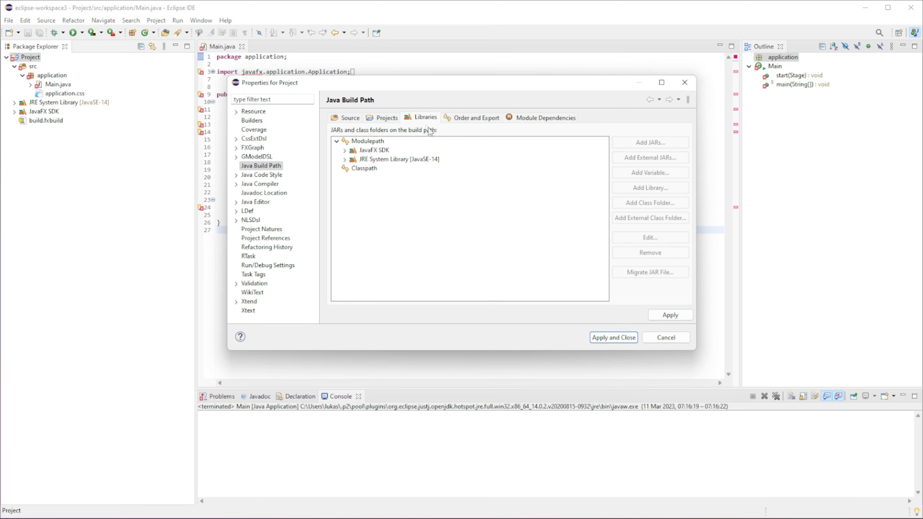
{"action": "mouse_move", "coordinate": [417, 123]}
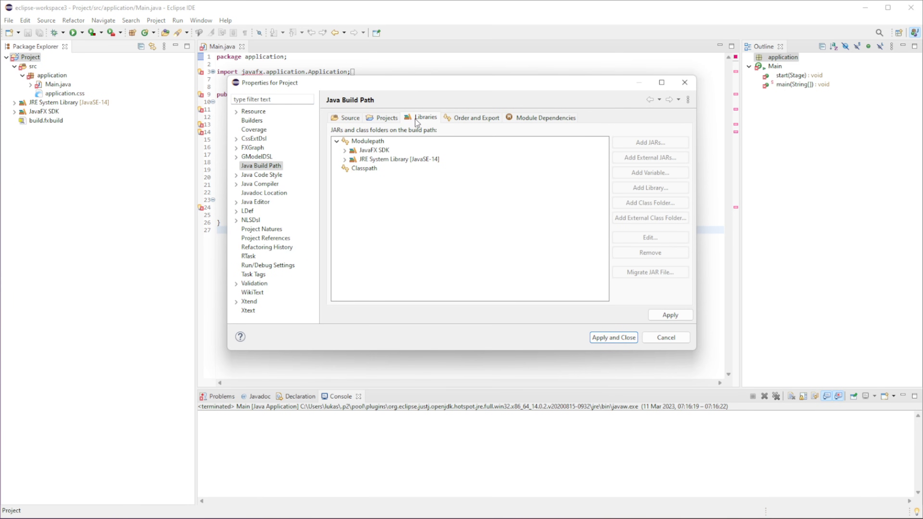
{"action": "left_click", "coordinate": [399, 159]}
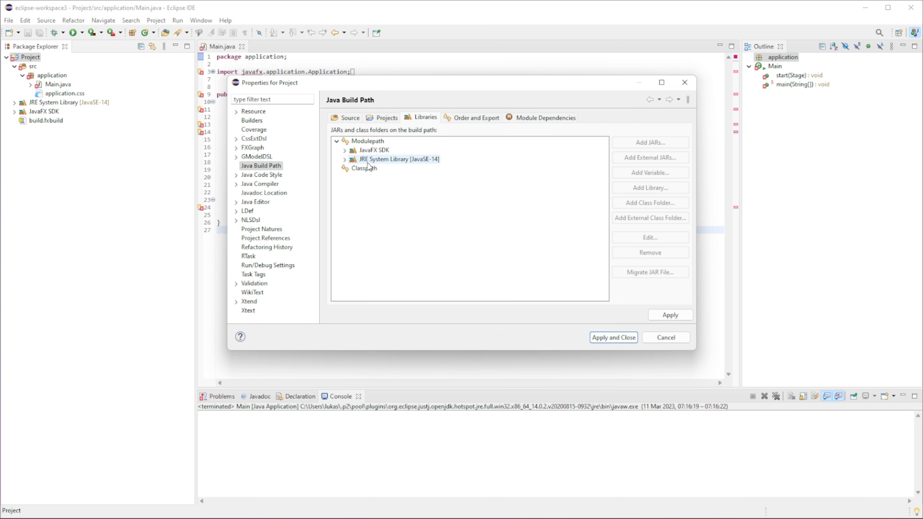
{"action": "left_click", "coordinate": [360, 167]}
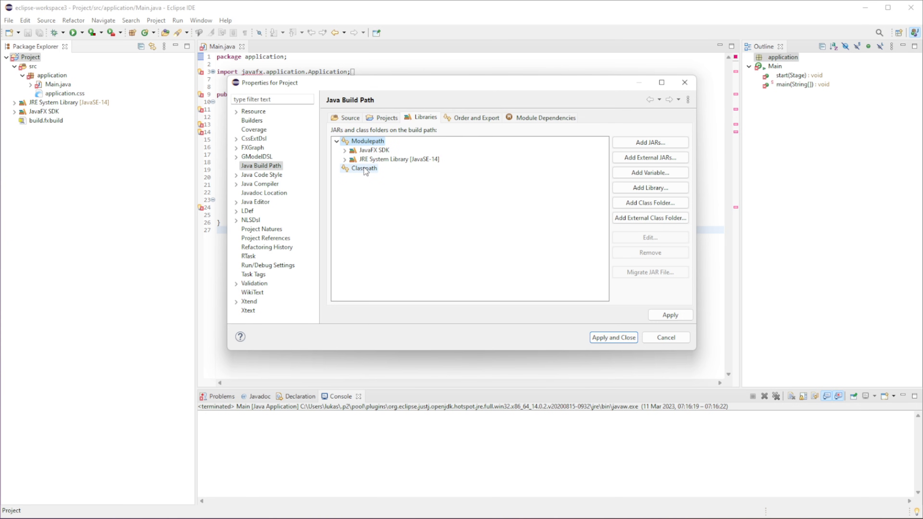
{"action": "left_click", "coordinate": [363, 168]}
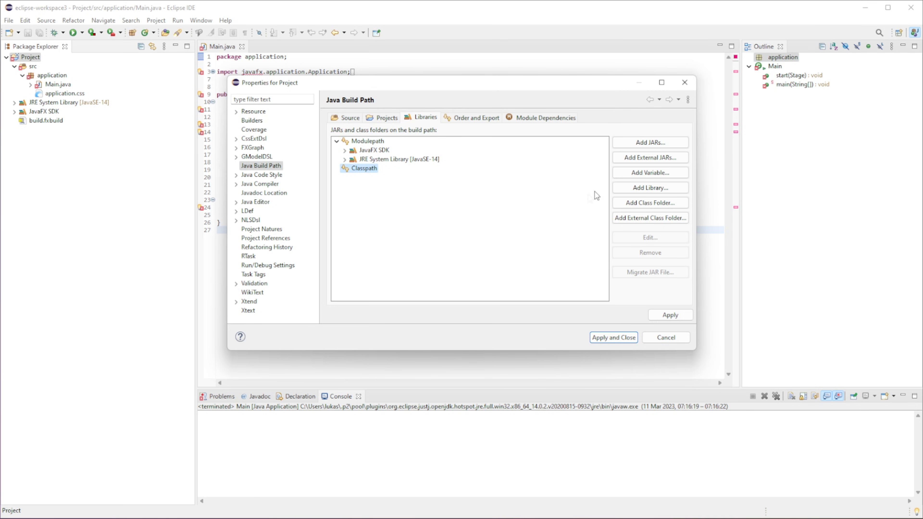
{"action": "left_click", "coordinate": [650, 187]}
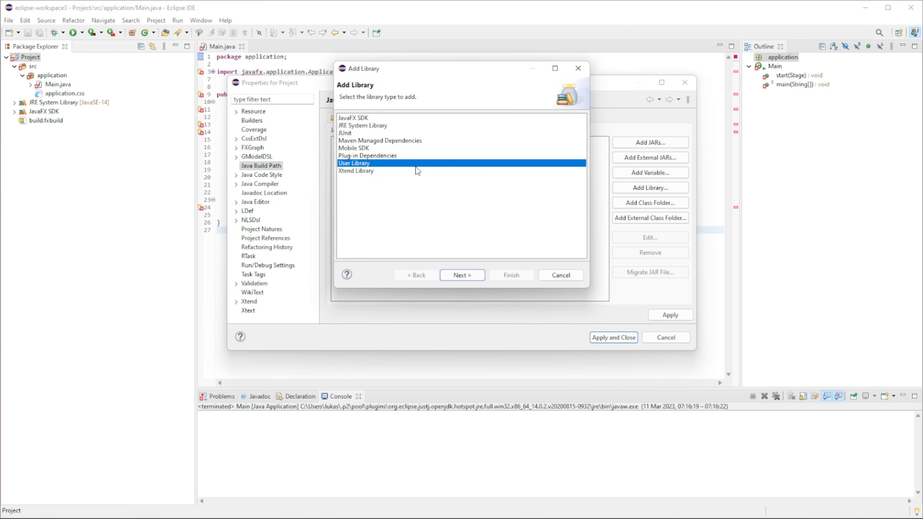
{"action": "mouse_move", "coordinate": [471, 266]}
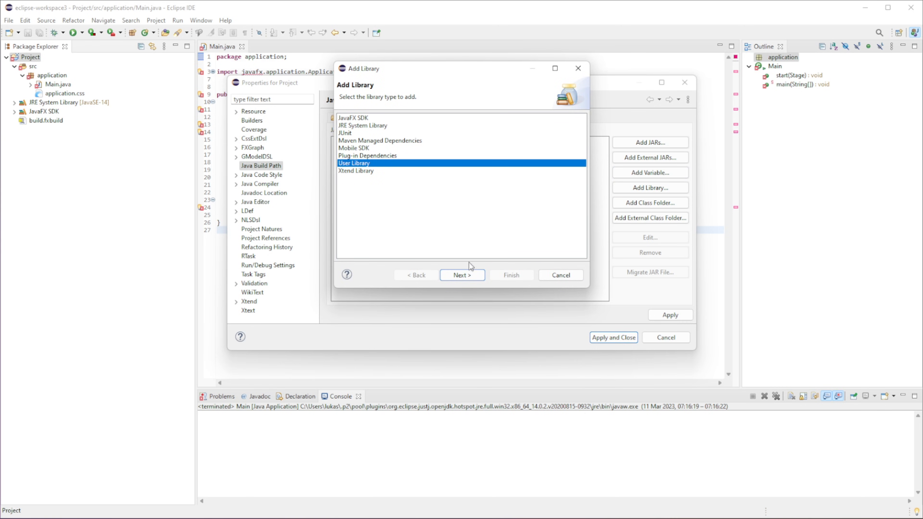
- Tick the JavaFX user library, finish, and apply the build path changes
{"action": "left_click", "coordinate": [462, 275]}
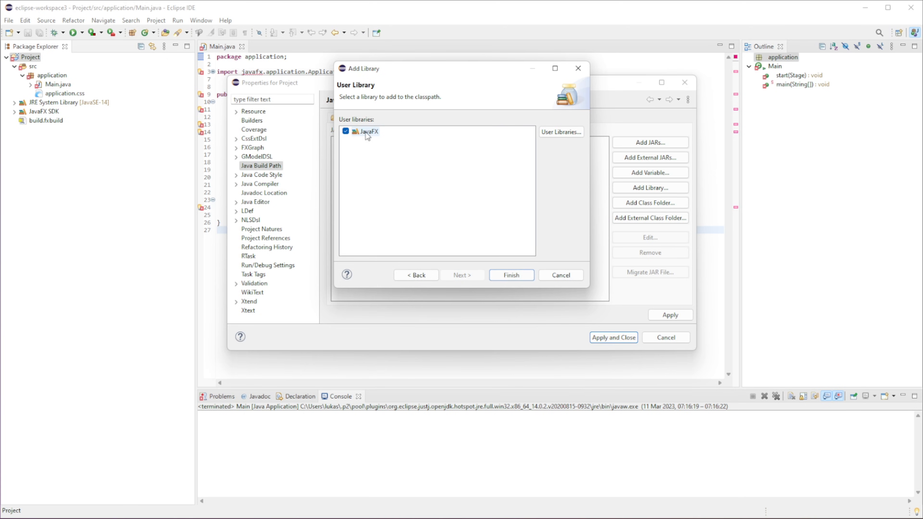
{"action": "mouse_move", "coordinate": [468, 263]}
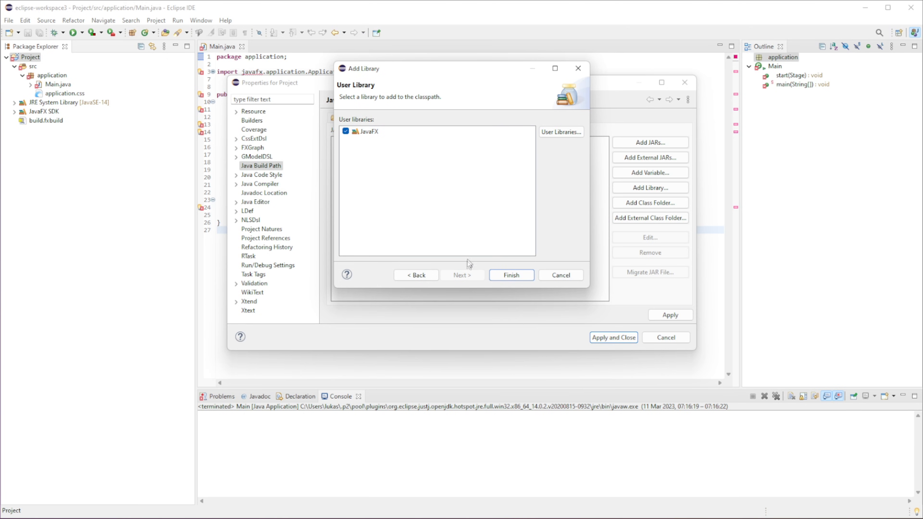
{"action": "left_click", "coordinate": [509, 275]}
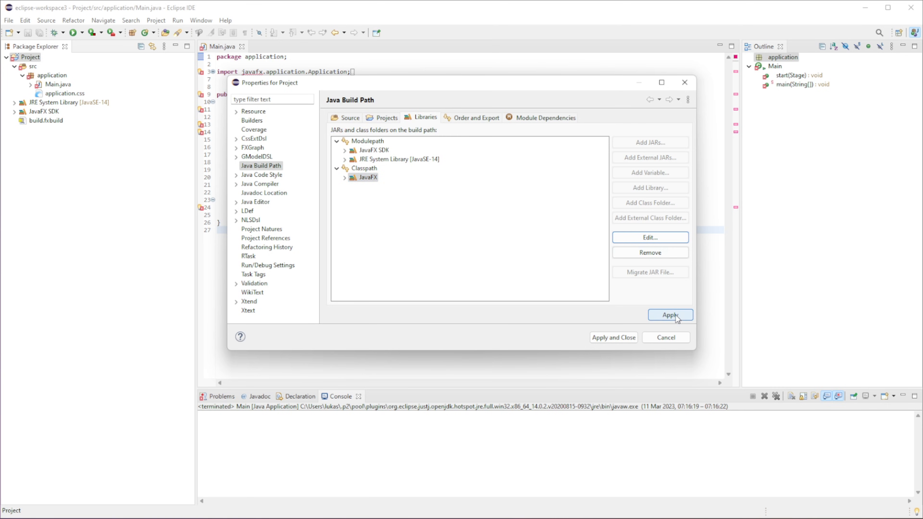
{"action": "left_click", "coordinate": [613, 337]}
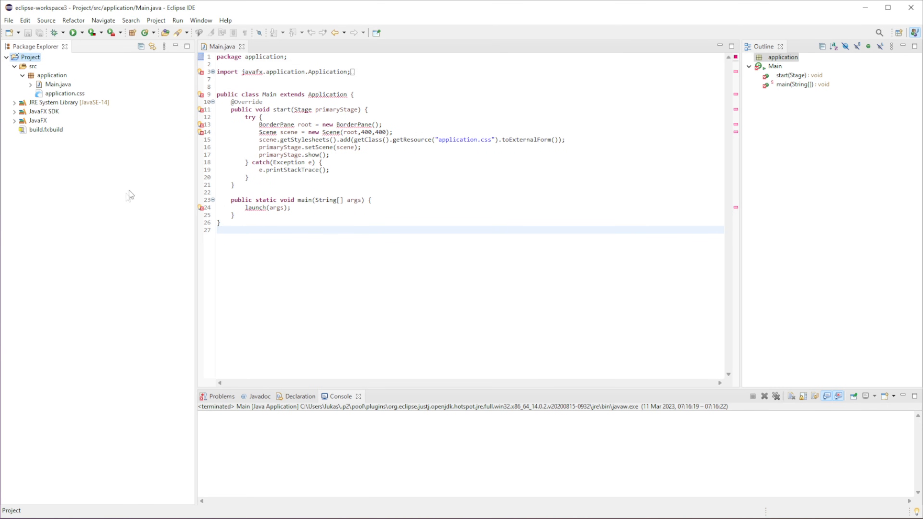
{"action": "left_click", "coordinate": [362, 228]}
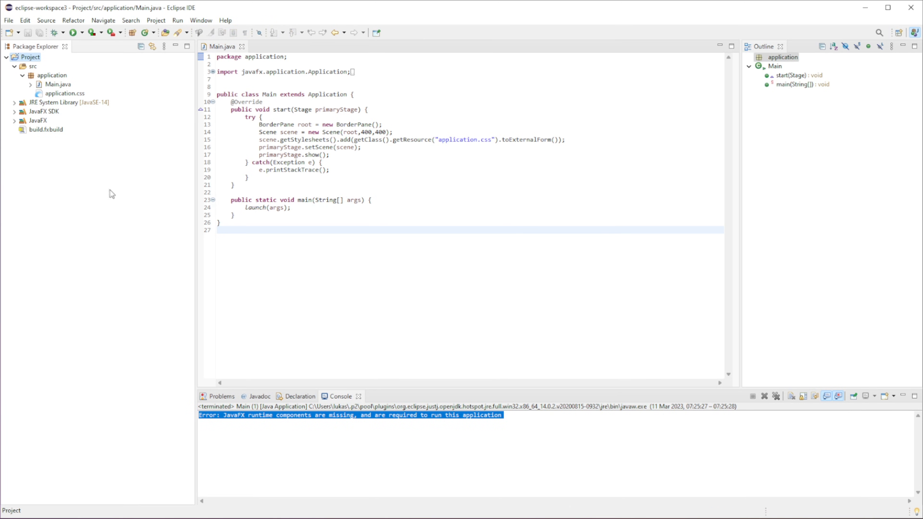
- From the Project's context menu, reach Run As > Run Configurations for Main (1)
{"action": "right_click", "coordinate": [29, 56]}
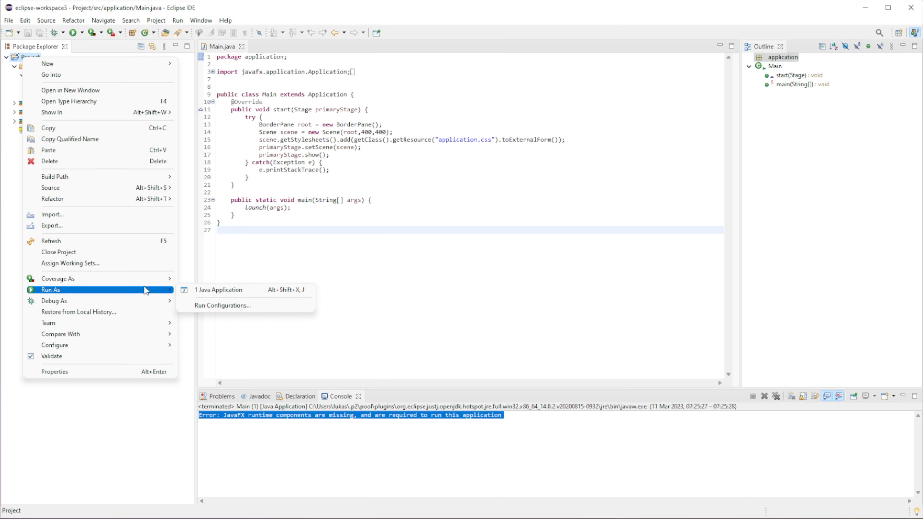
{"action": "left_click", "coordinate": [223, 305]}
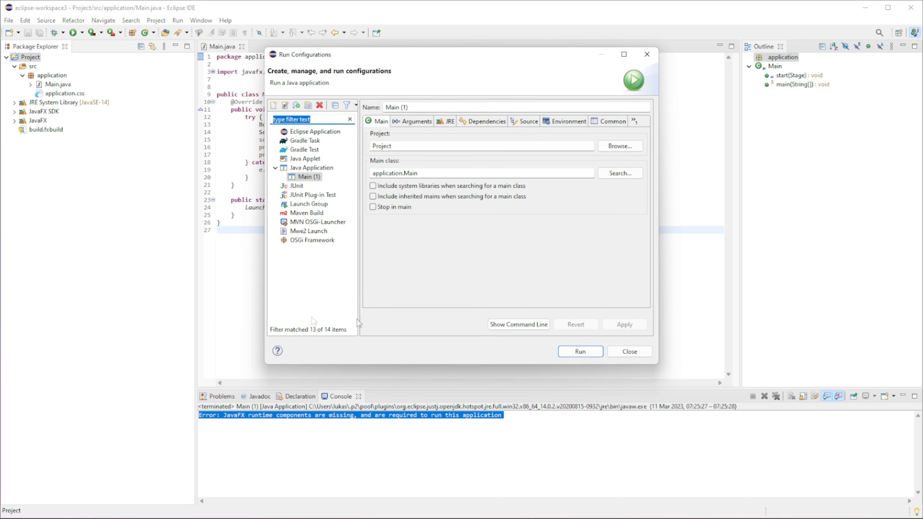
{"action": "mouse_move", "coordinate": [414, 125]}
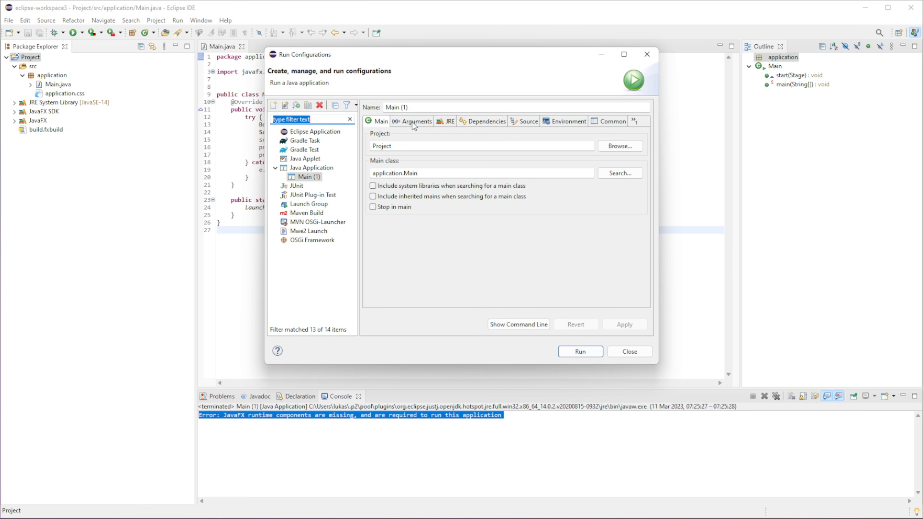
{"action": "mouse_move", "coordinate": [410, 123]}
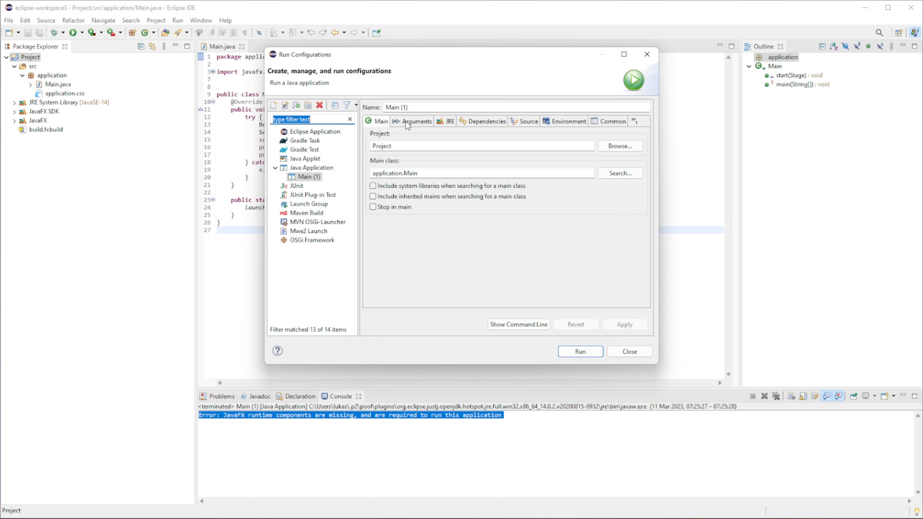
- Show Main (1)'s Arguments, with VM arguments adding javafx.controls, javafx.graphics and javafx.fxml
{"action": "left_click", "coordinate": [416, 121]}
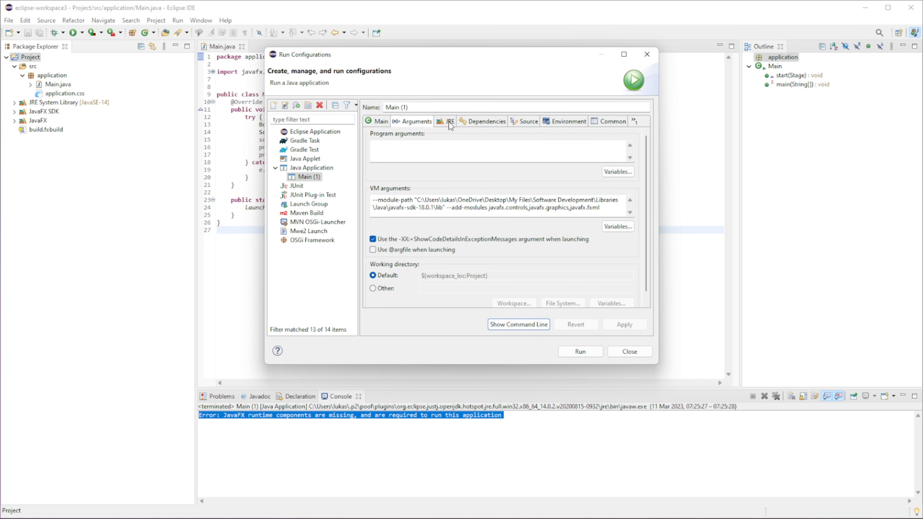
{"action": "mouse_move", "coordinate": [492, 125]}
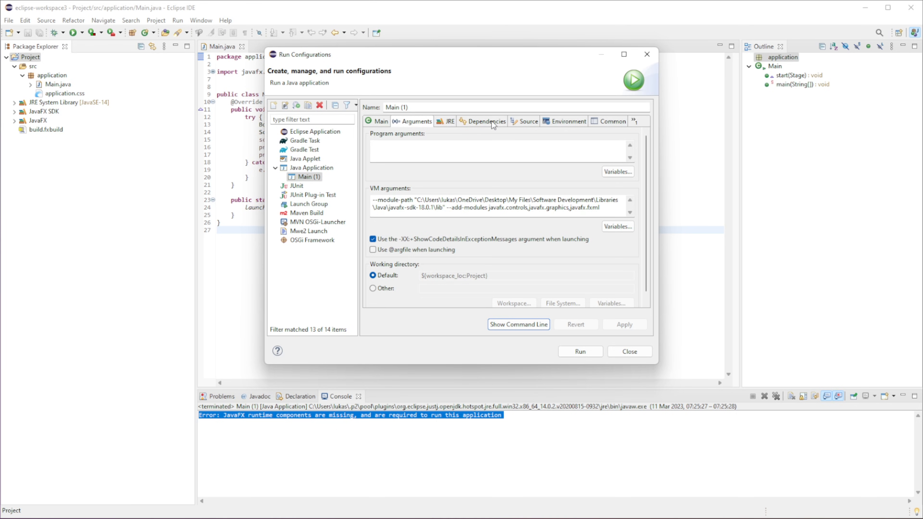
- On Dependencies, remove the JavaFX user library from the Classpath Entries
{"action": "left_click", "coordinate": [484, 121]}
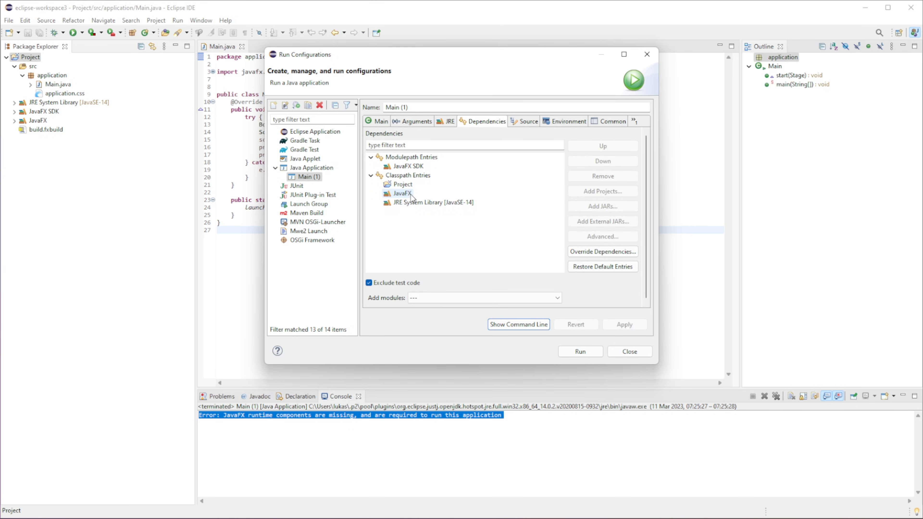
{"action": "left_click", "coordinate": [433, 202]}
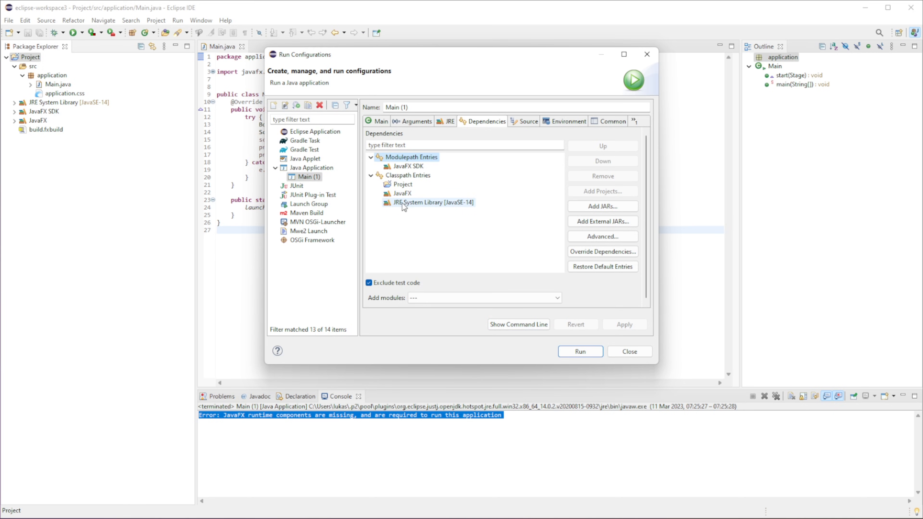
{"action": "left_click", "coordinate": [402, 193]}
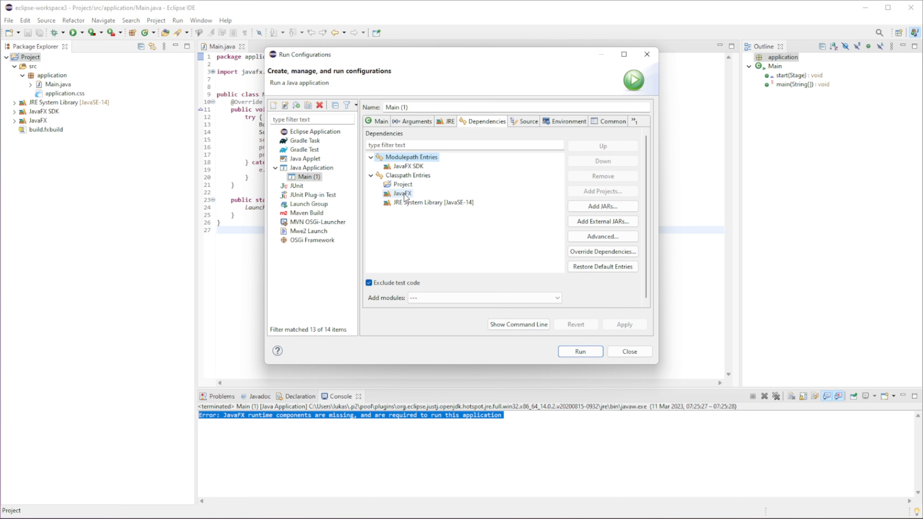
{"action": "left_click", "coordinate": [403, 193]}
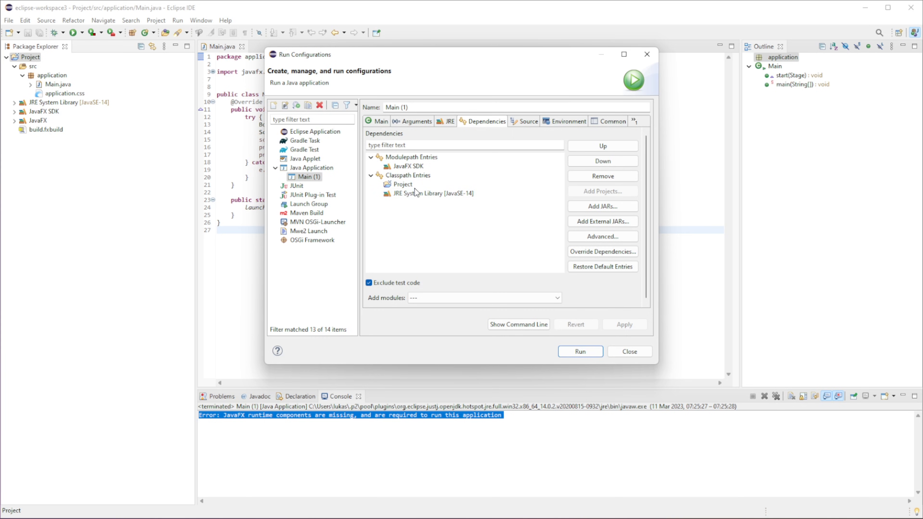
- Add the JavaFX user library under Modulepath Entries via Advanced > Add Library > User Library
{"action": "left_click", "coordinate": [410, 157]}
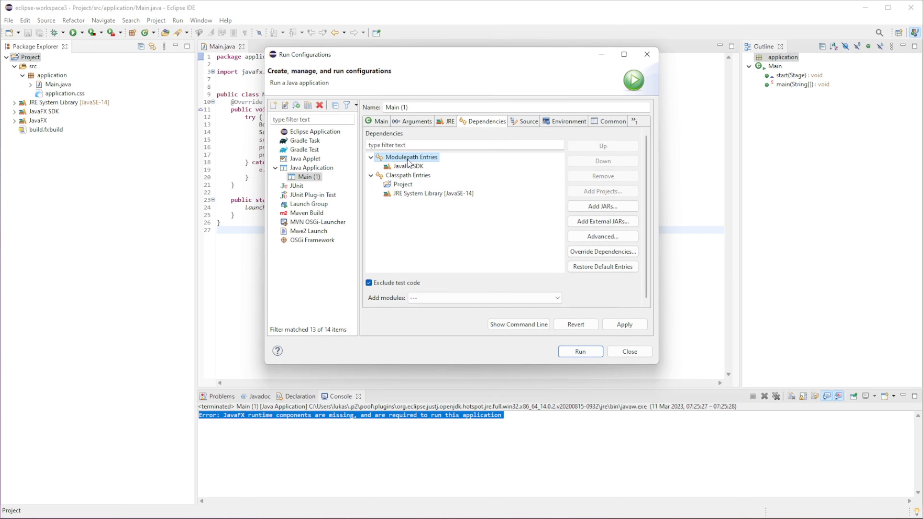
{"action": "mouse_move", "coordinate": [602, 243]}
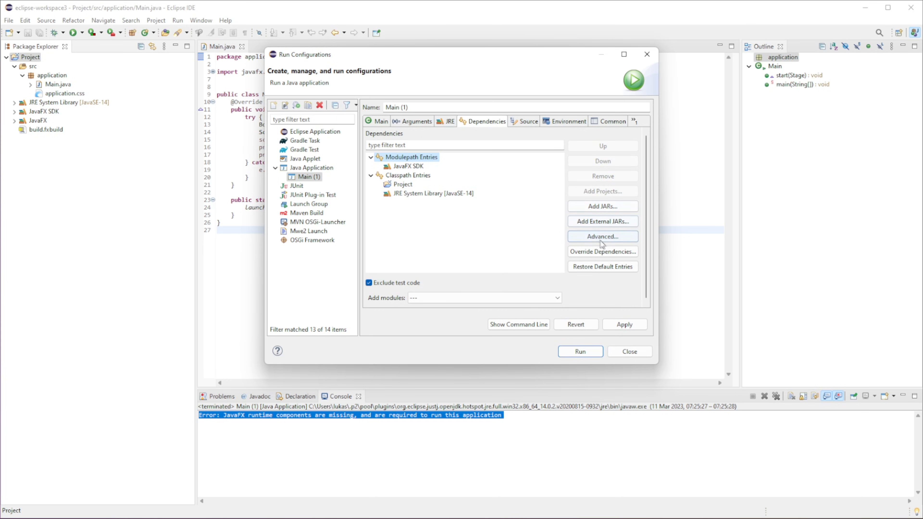
{"action": "left_click", "coordinate": [602, 236]}
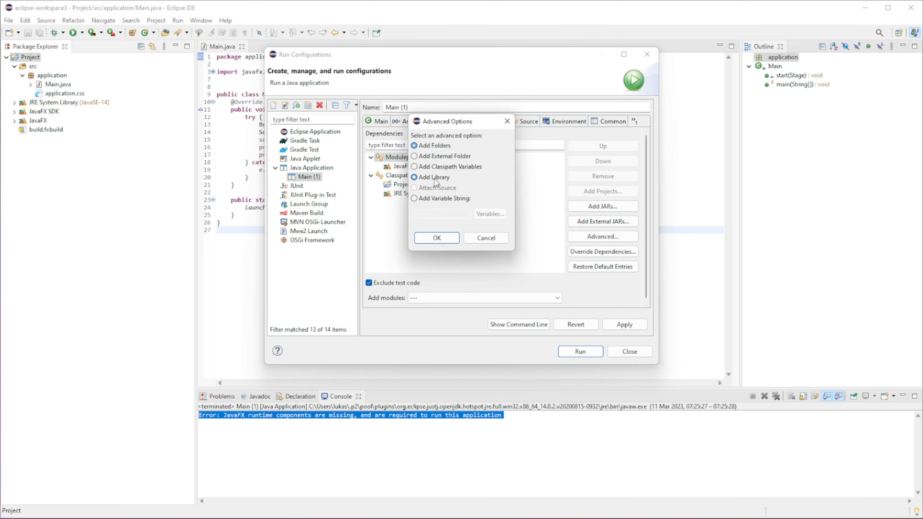
{"action": "left_click", "coordinate": [436, 238]}
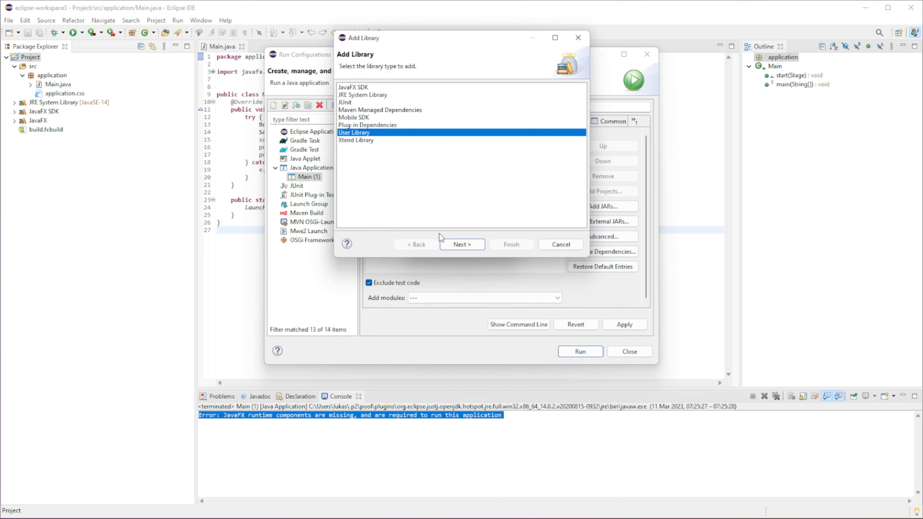
{"action": "left_click", "coordinate": [461, 244]}
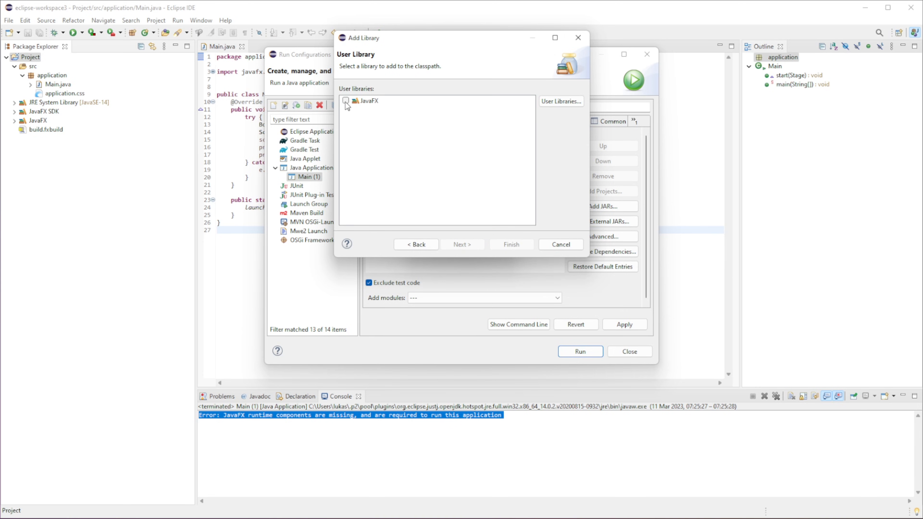
{"action": "left_click", "coordinate": [510, 244]}
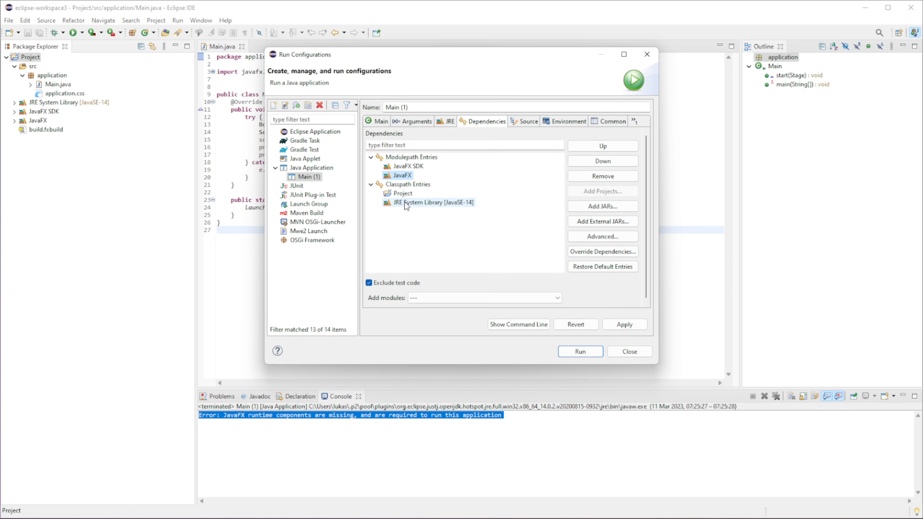
{"action": "left_click", "coordinate": [403, 193]}
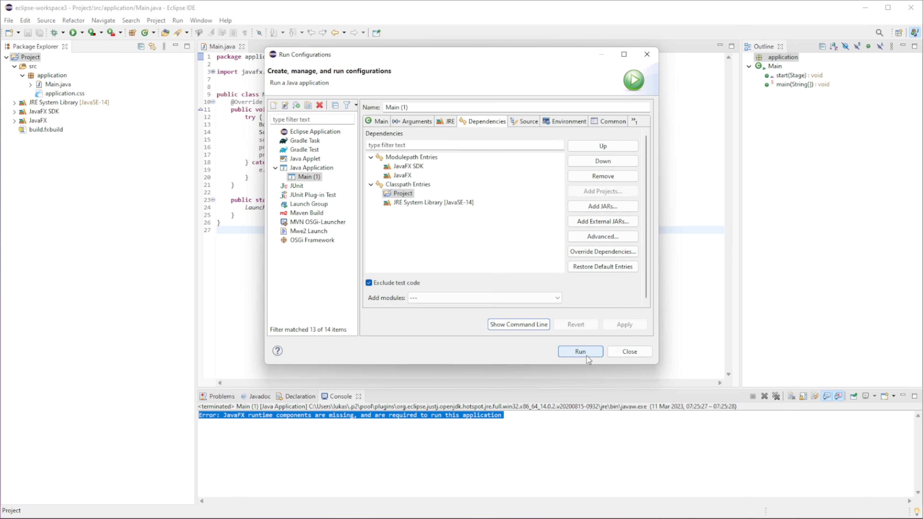
- Run Main (1) so an empty JavaFX window opens with no console error
{"action": "left_click", "coordinate": [579, 351]}
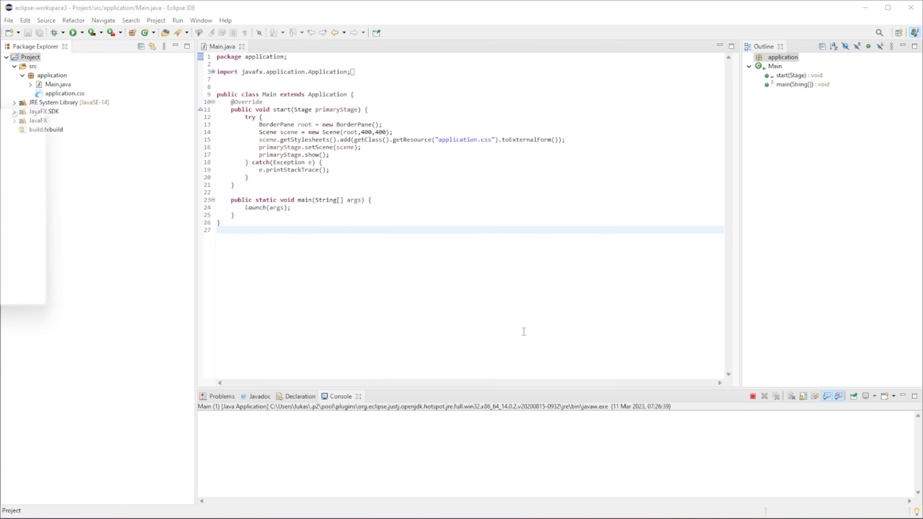
{"action": "left_click", "coordinate": [73, 33]}
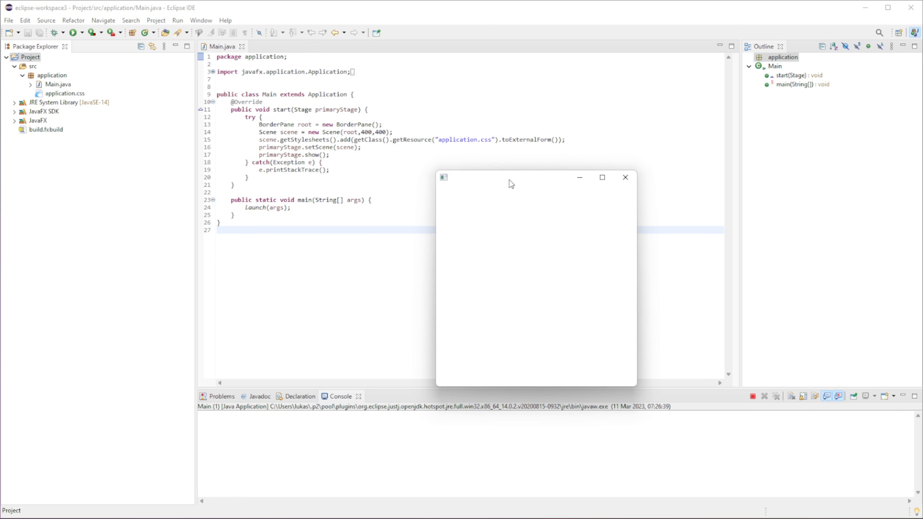
{"action": "mouse_move", "coordinate": [514, 181]}
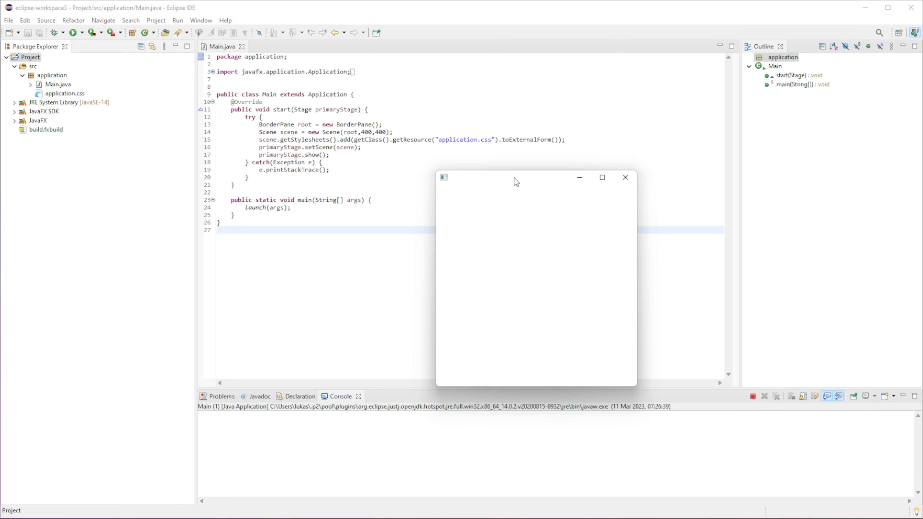